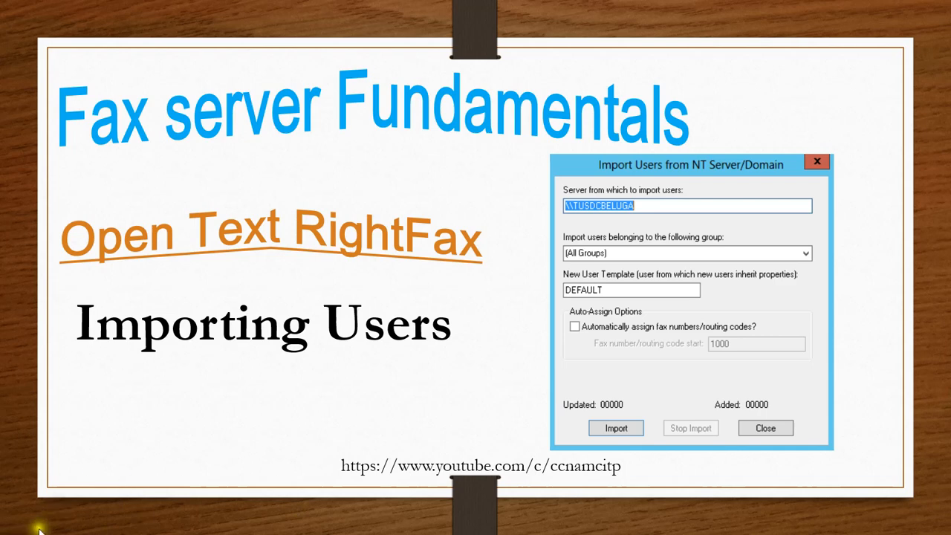
# - Advance the presentation to the 'Importing users' slide showing step 1
pyautogui.click(57, 523)
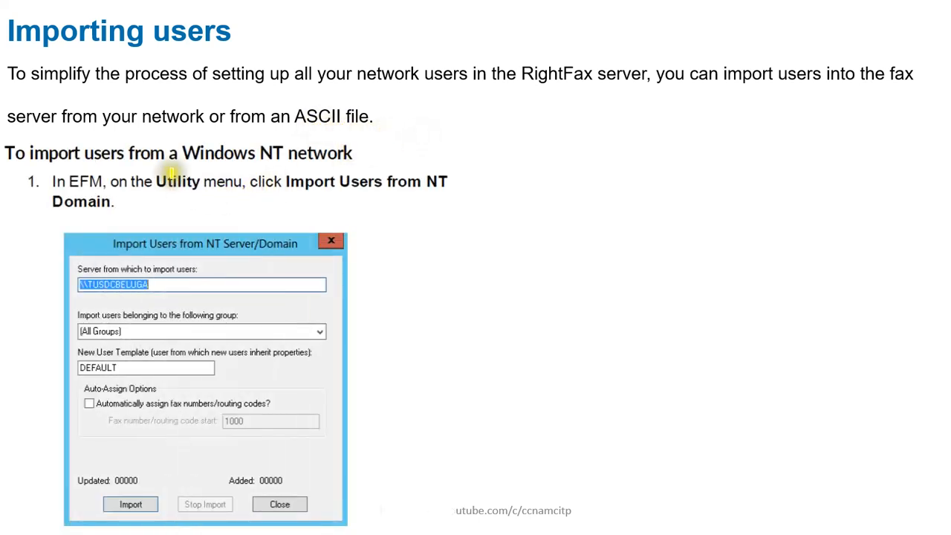
pyautogui.moveTo(59, 186)
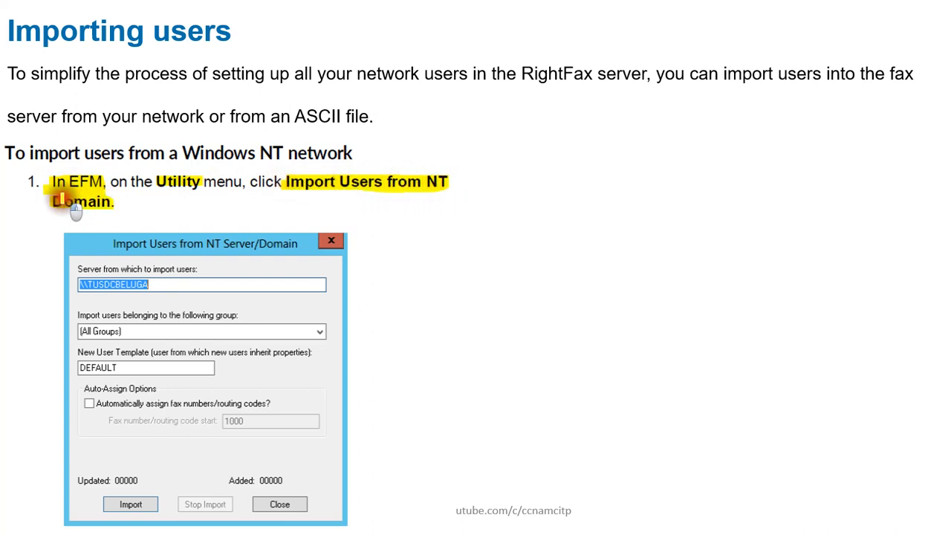
pyautogui.moveTo(104, 211)
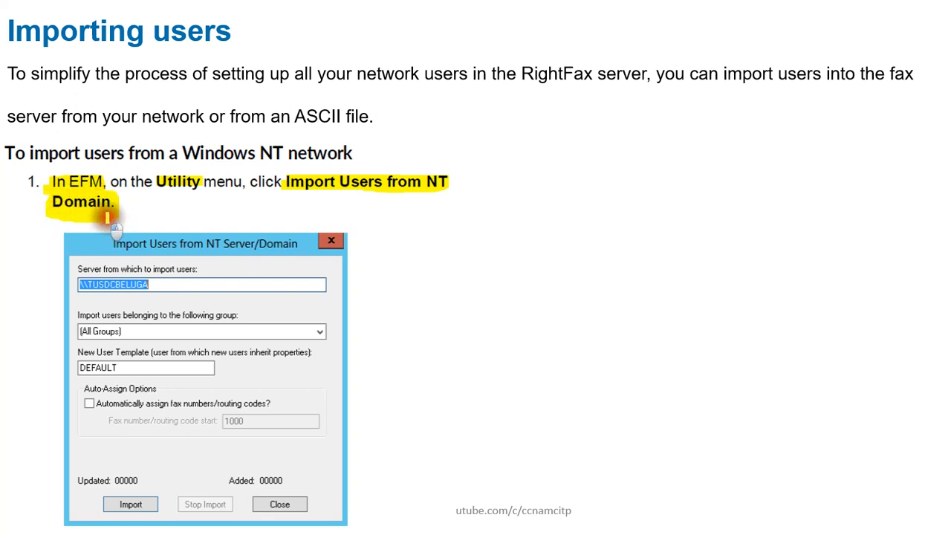
pyautogui.moveTo(54, 226)
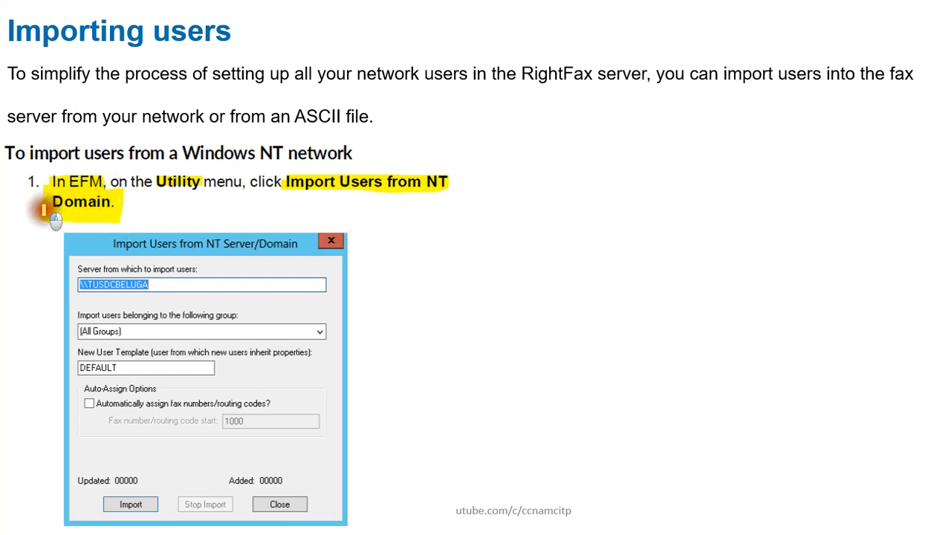
pyautogui.moveTo(131, 203)
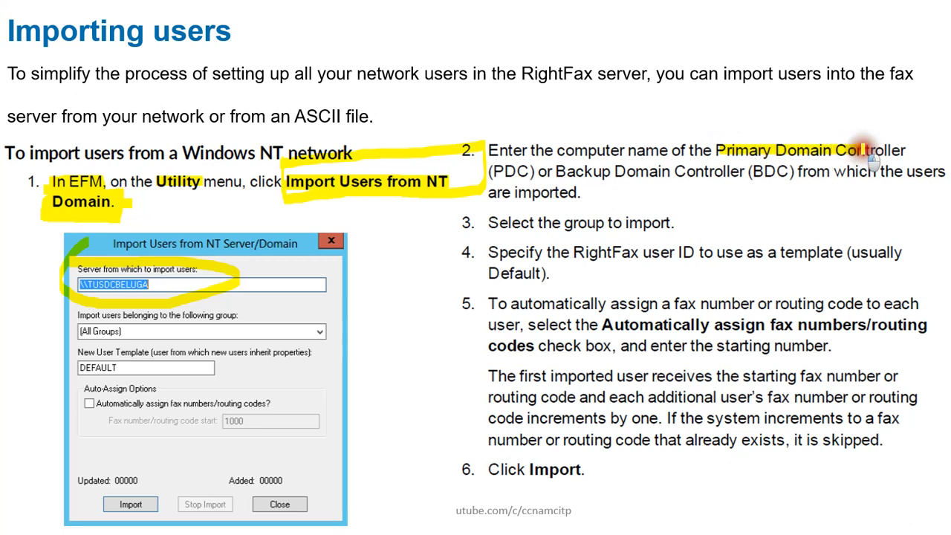
pyautogui.moveTo(861, 152)
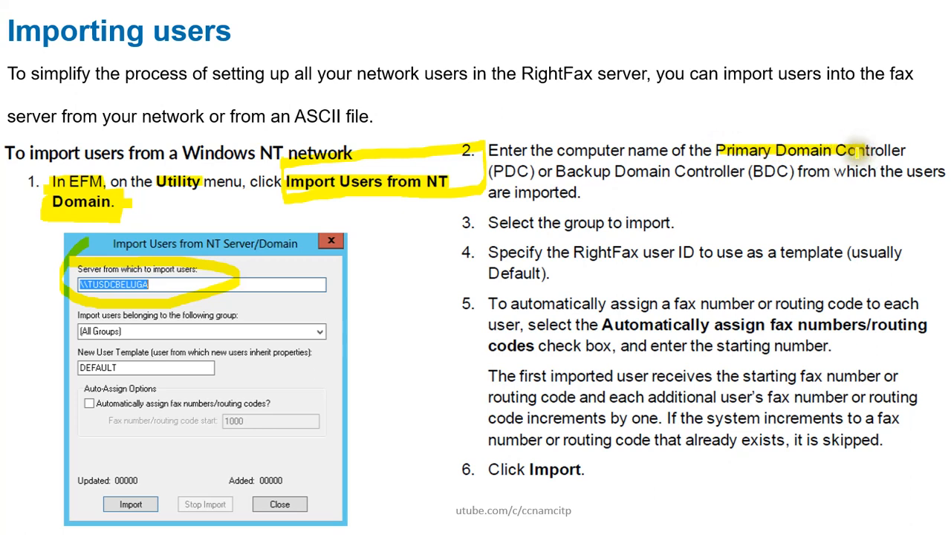
pyautogui.moveTo(716, 177)
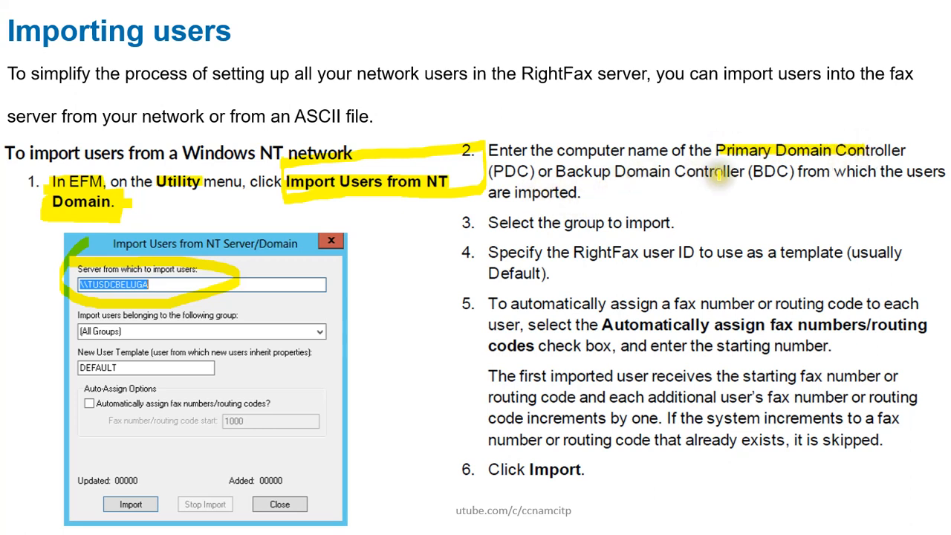
pyautogui.moveTo(464, 223)
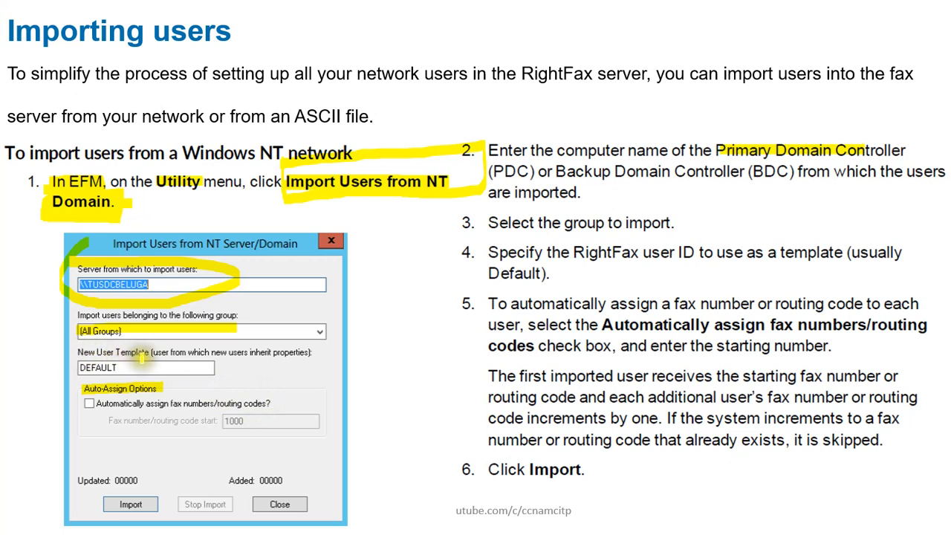
pyautogui.moveTo(291, 375)
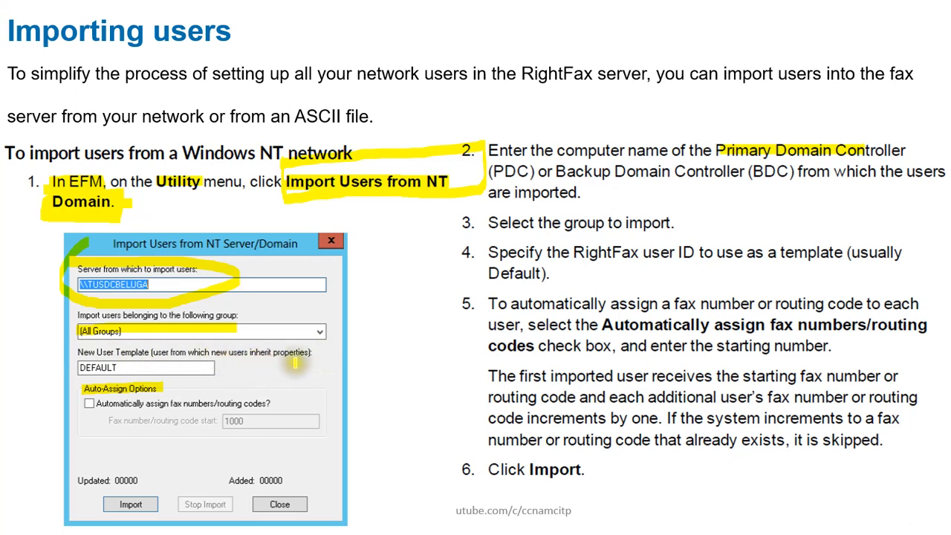
# - Reveal import steps 2–6 with the server, domain controller and auto-assign items marked
pyautogui.moveTo(448, 119); pyautogui.dragTo(449, 335)
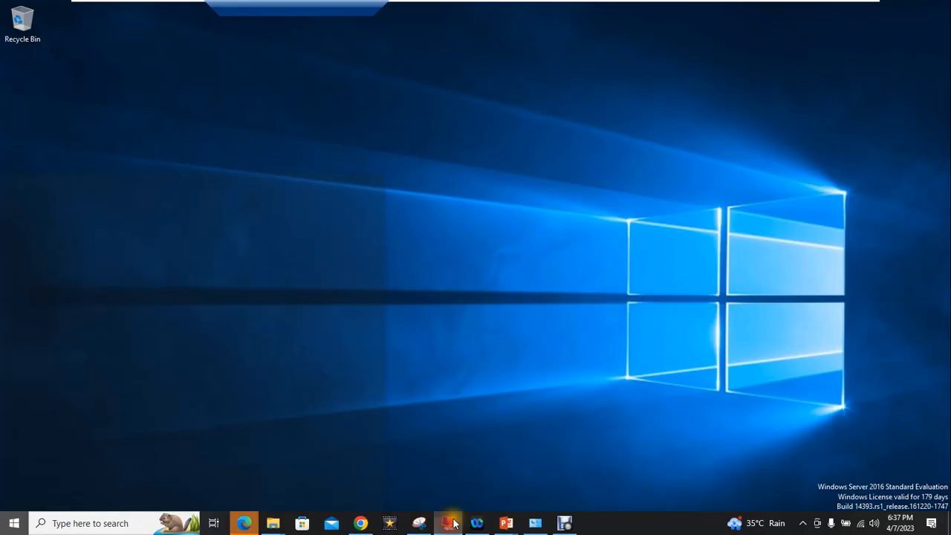
# - Switch to the RF16.6 VM and sign in to the RIGHTFAX server as Administrator
pyautogui.click(452, 523)
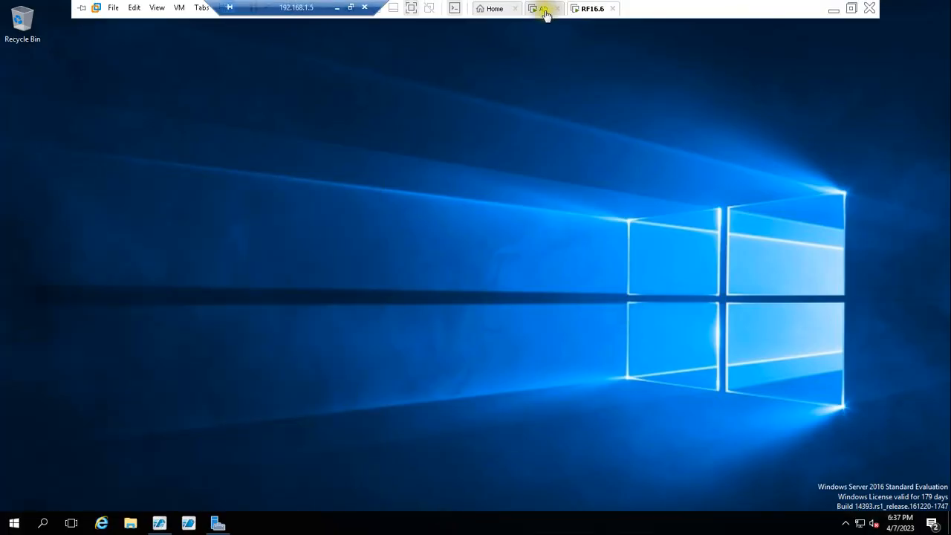
pyautogui.rightClick(543, 9)
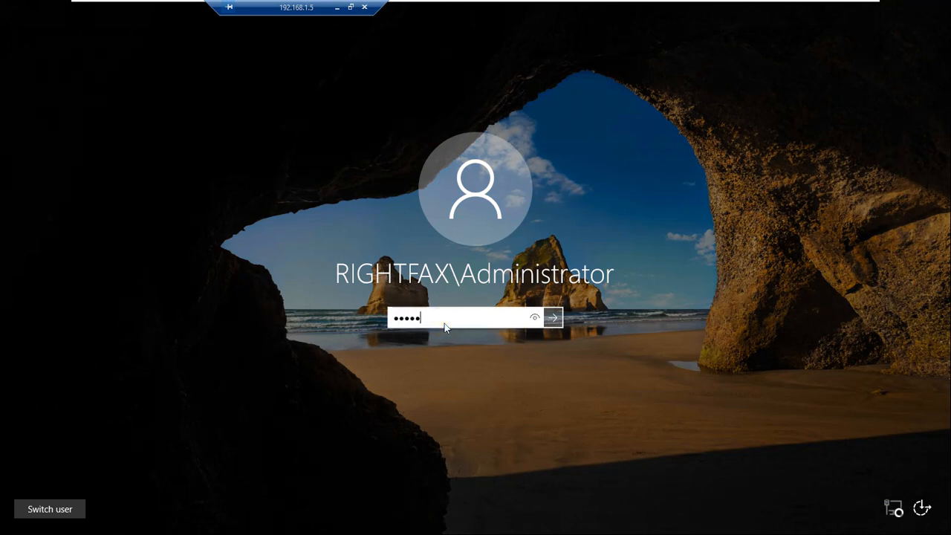
pyautogui.click(553, 318)
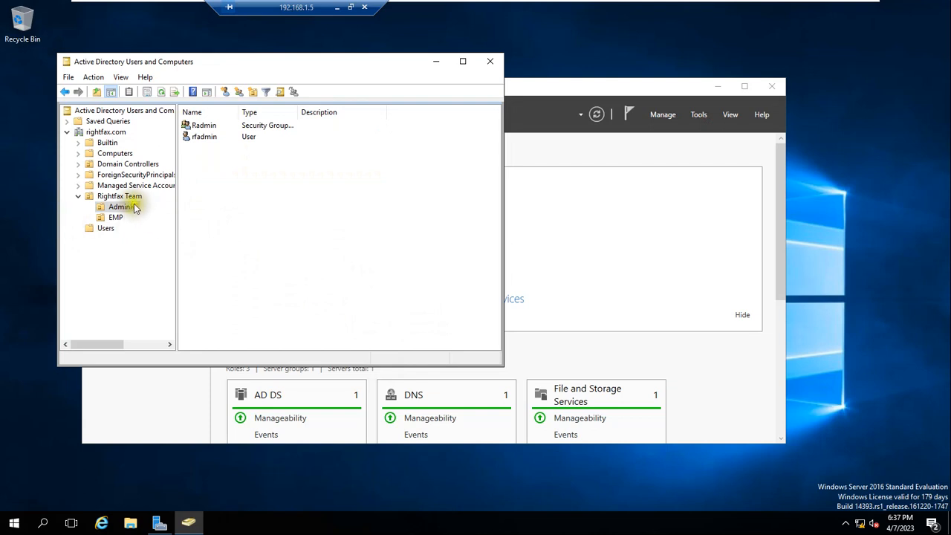
# - Create an organizational unit named RFTest inside Rightfax Team and select it
pyautogui.rightClick(119, 197)
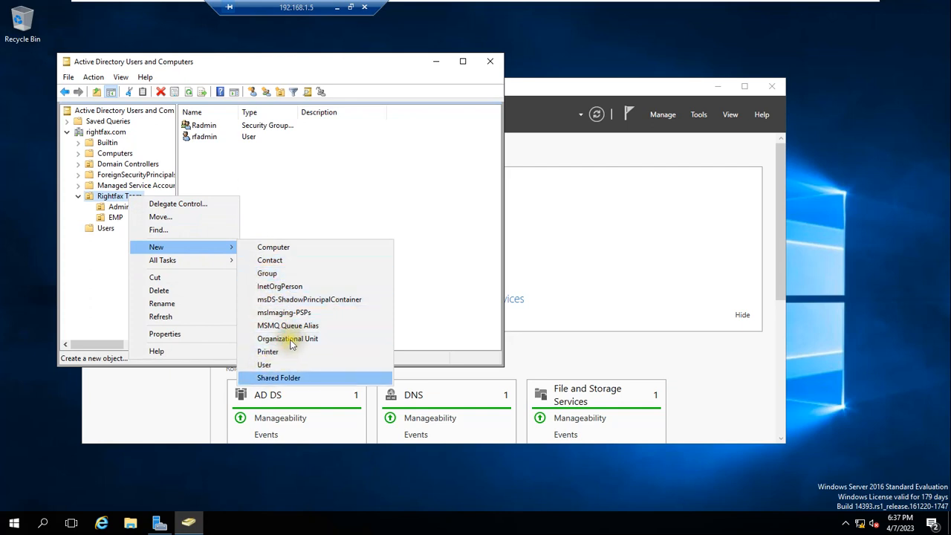
pyautogui.click(287, 339)
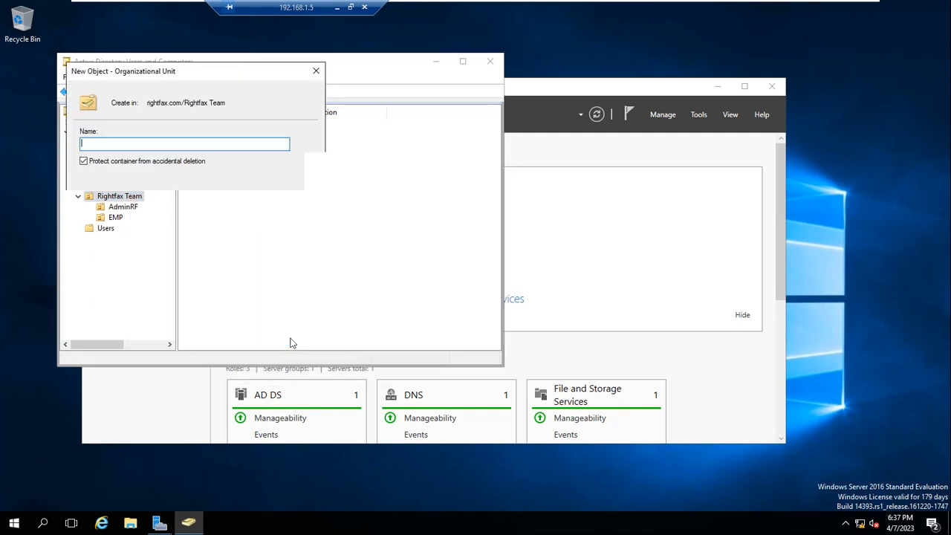
pyautogui.moveTo(199, 170)
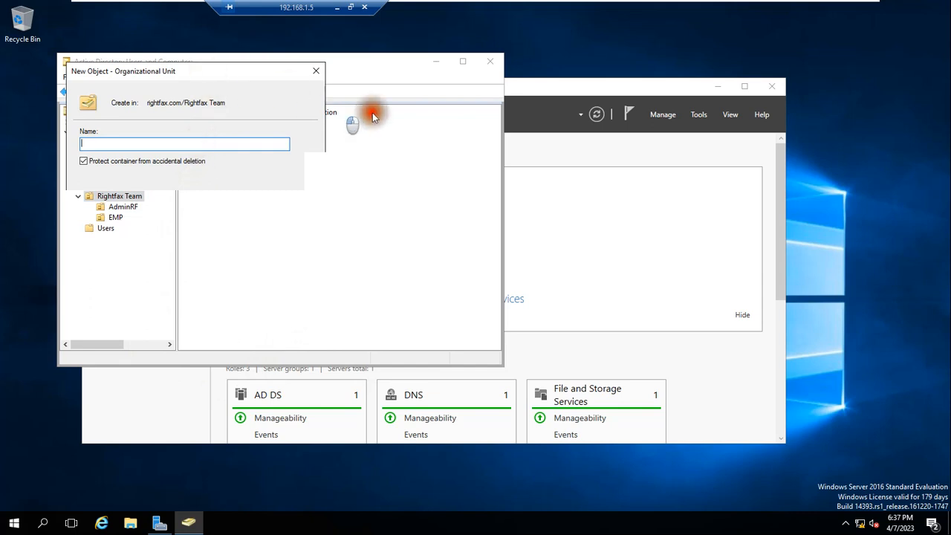
pyautogui.write('RFTest')
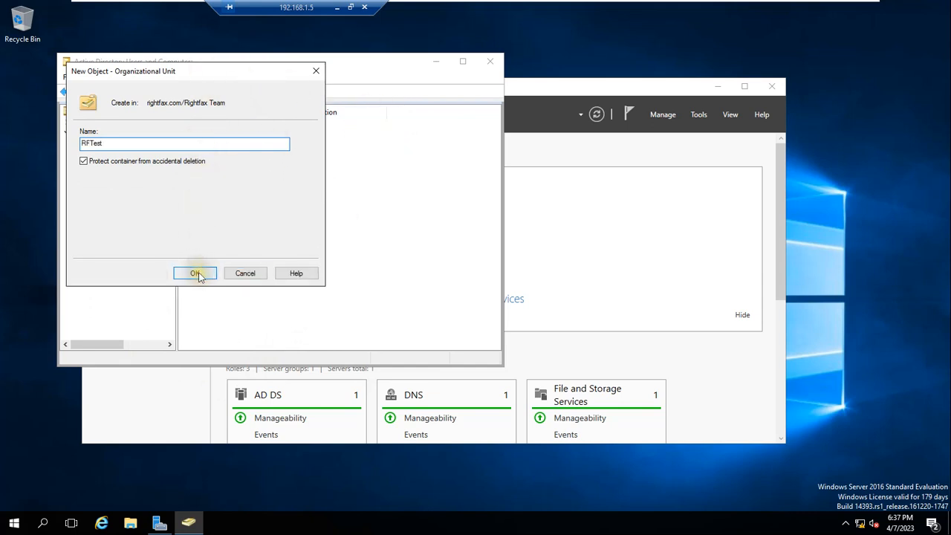
pyautogui.click(195, 273)
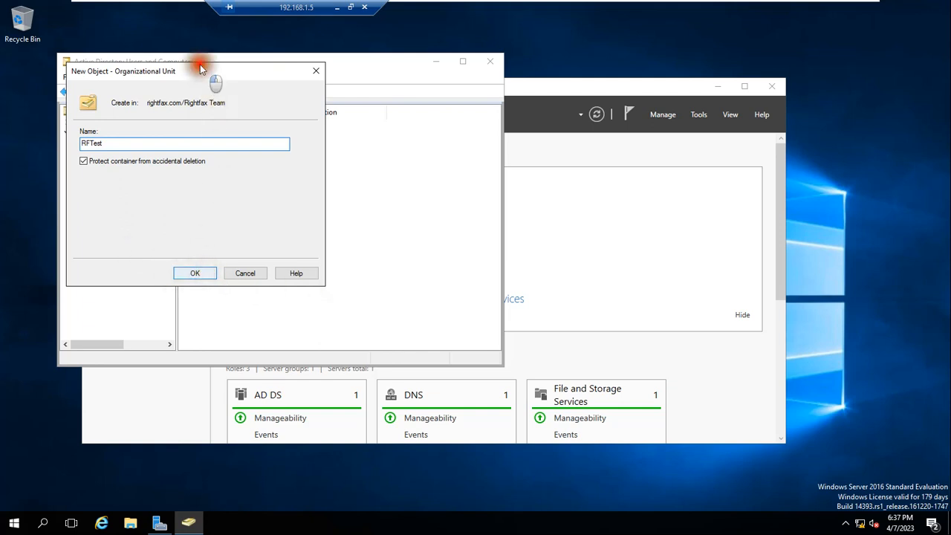
pyautogui.moveTo(227, 79)
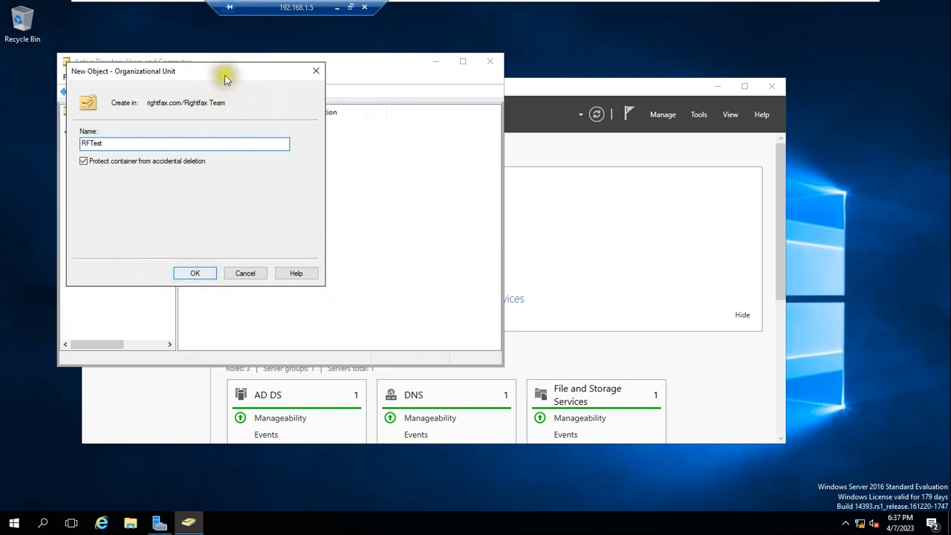
pyautogui.moveTo(189, 514)
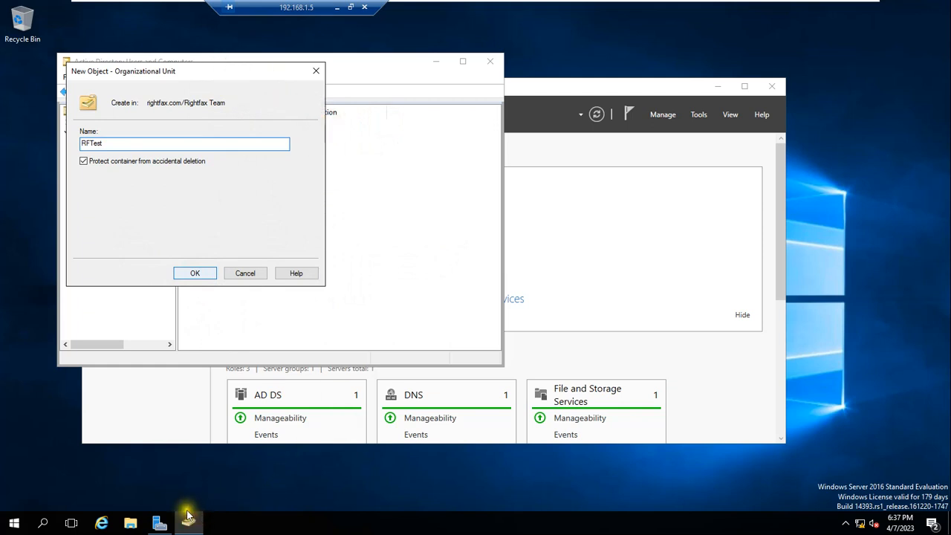
pyautogui.moveTo(258, 101)
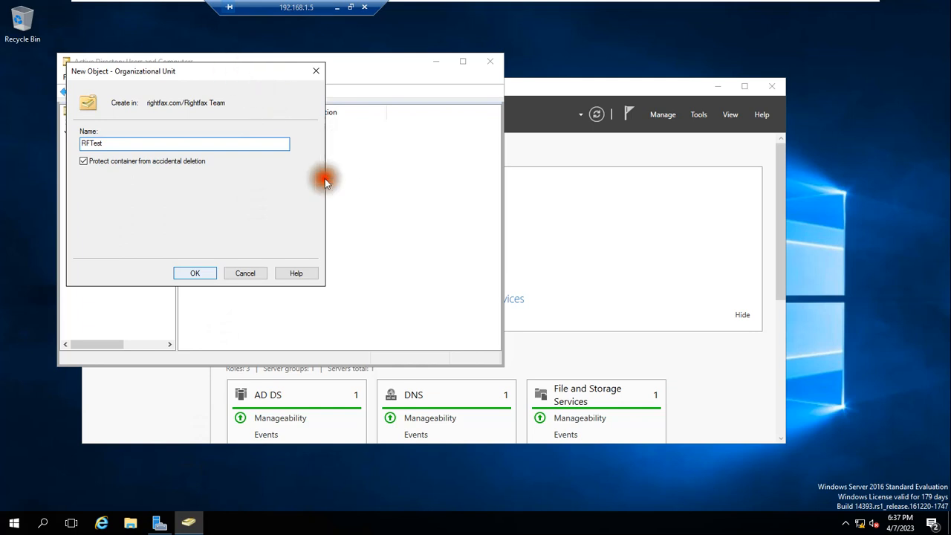
pyautogui.click(194, 273)
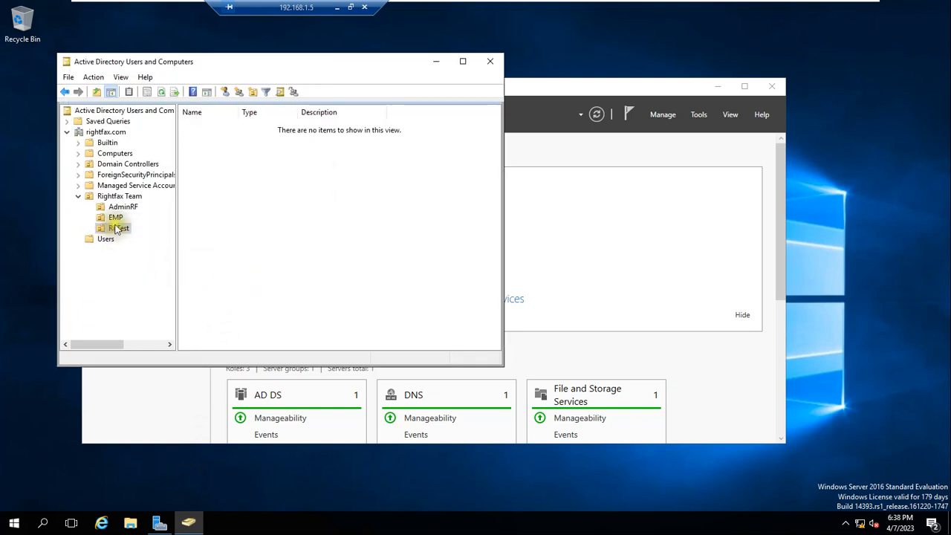
# - Create a security group named test123 inside the RFTest unit
pyautogui.click(119, 196)
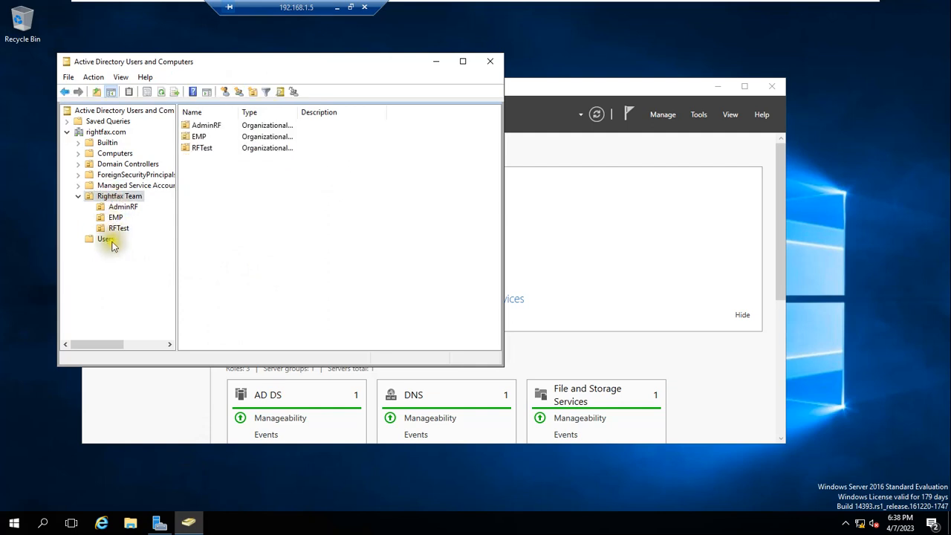
pyautogui.rightClick(104, 238)
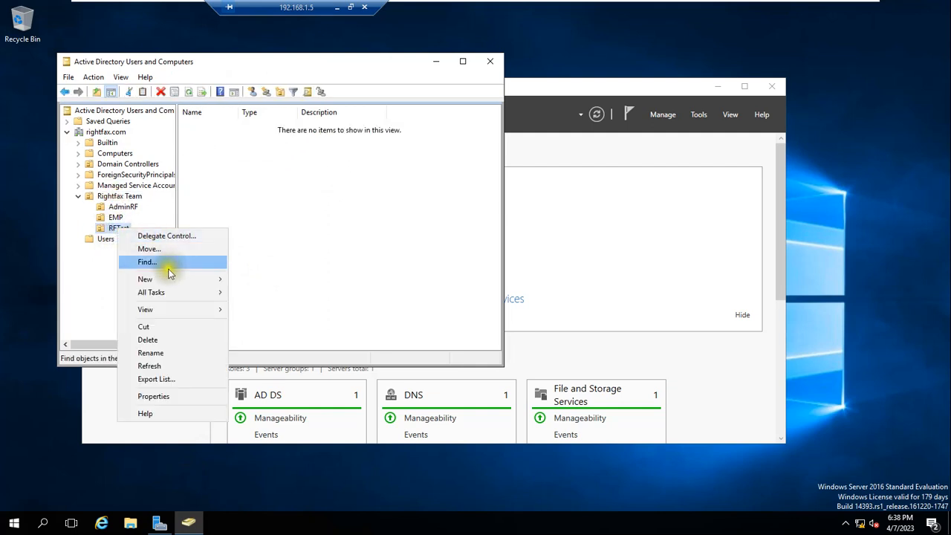
pyautogui.moveTo(146, 279)
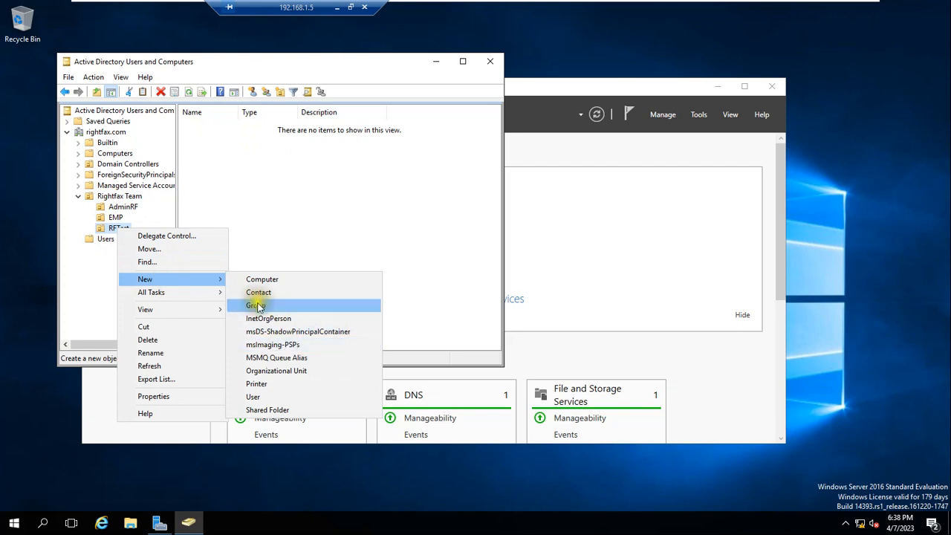
pyautogui.click(256, 305)
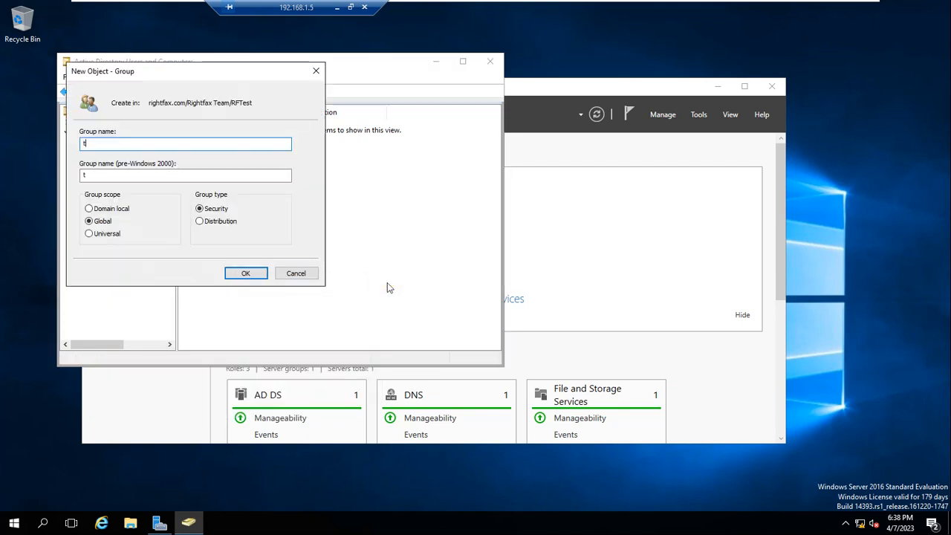
pyautogui.write('est123')
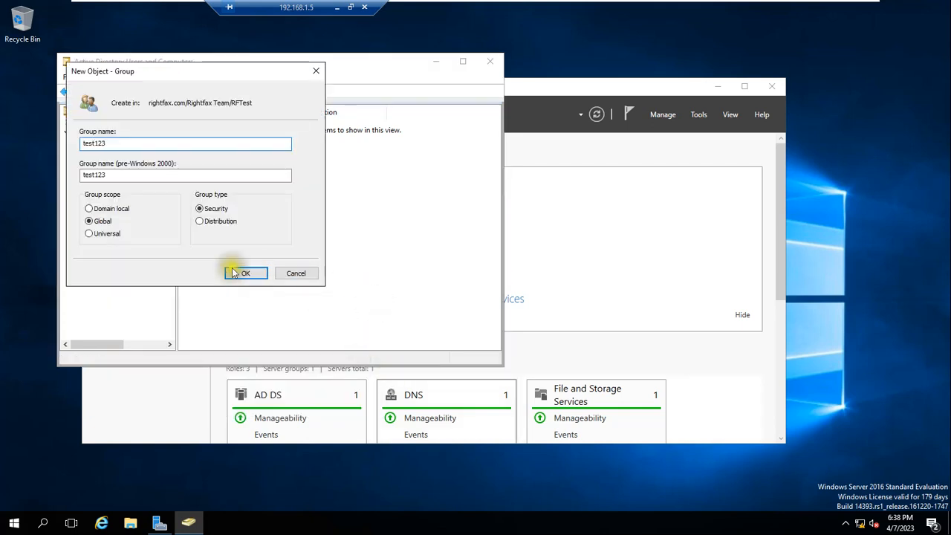
pyautogui.click(243, 274)
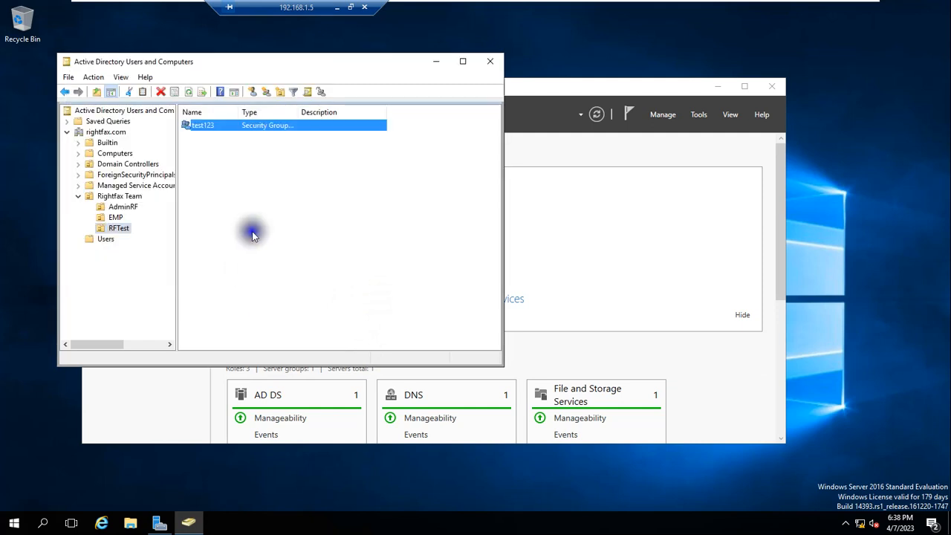
# - Create user test1 in RFTest with a password set to never expire
pyautogui.rightClick(253, 235)
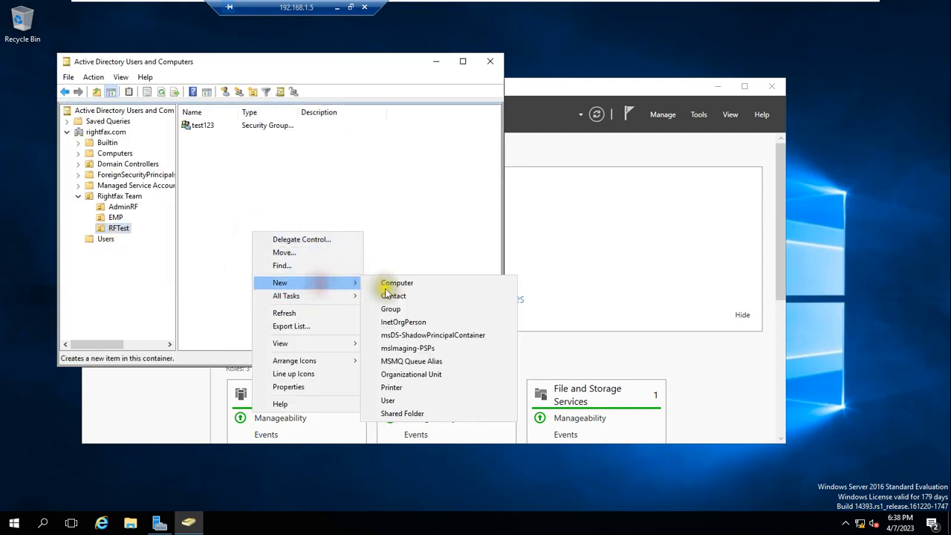
pyautogui.click(388, 401)
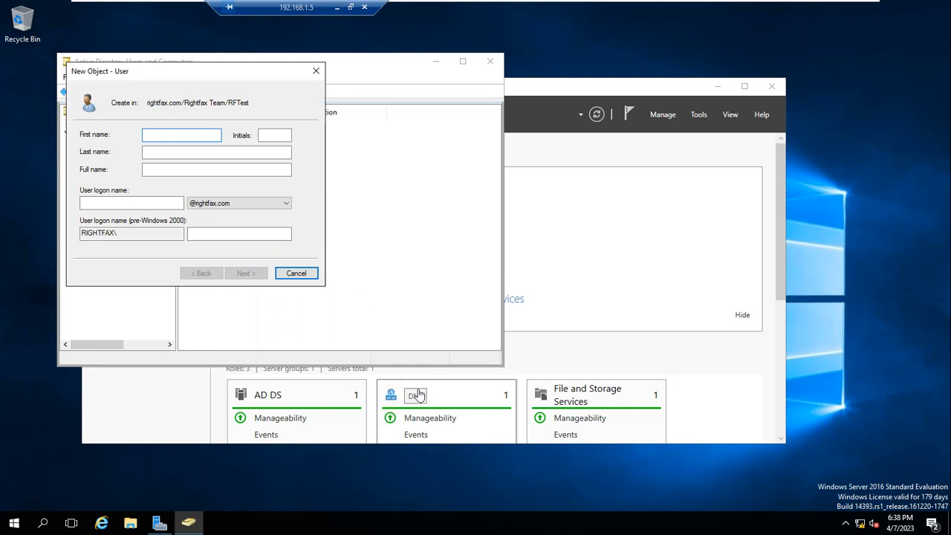
pyautogui.write('test 1')
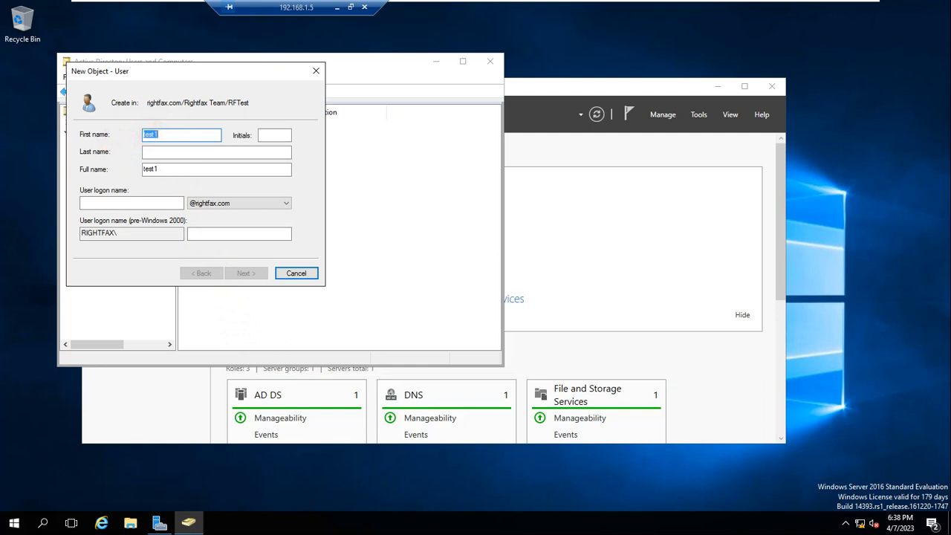
pyautogui.click(130, 202)
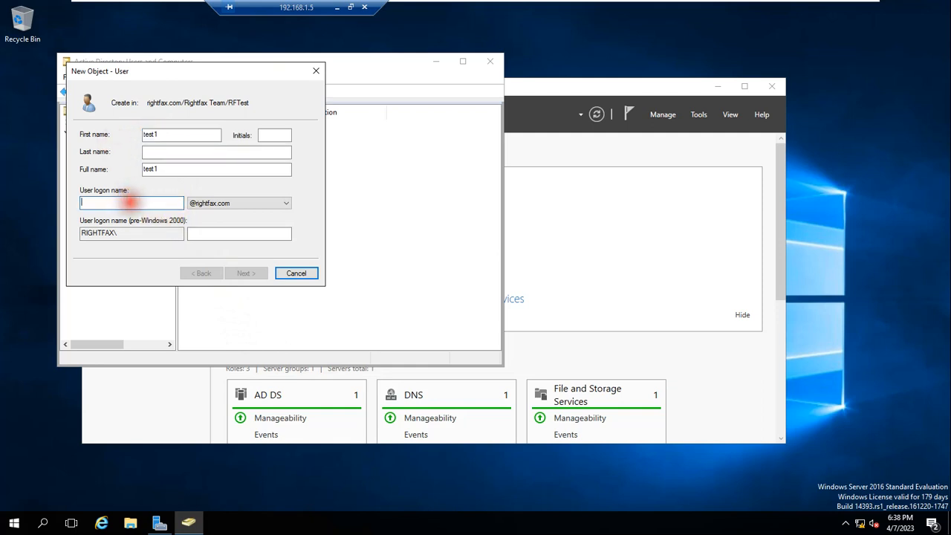
pyautogui.click(246, 274)
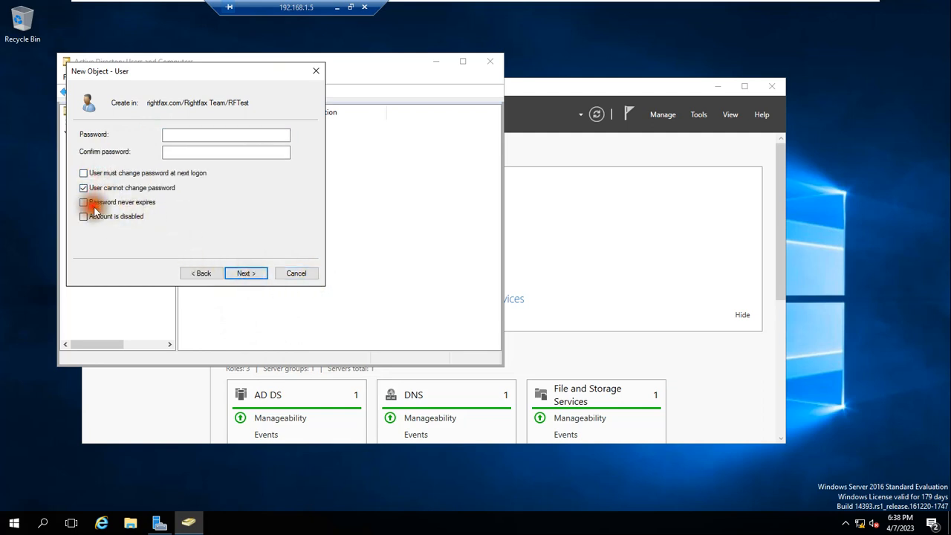
pyautogui.click(83, 202)
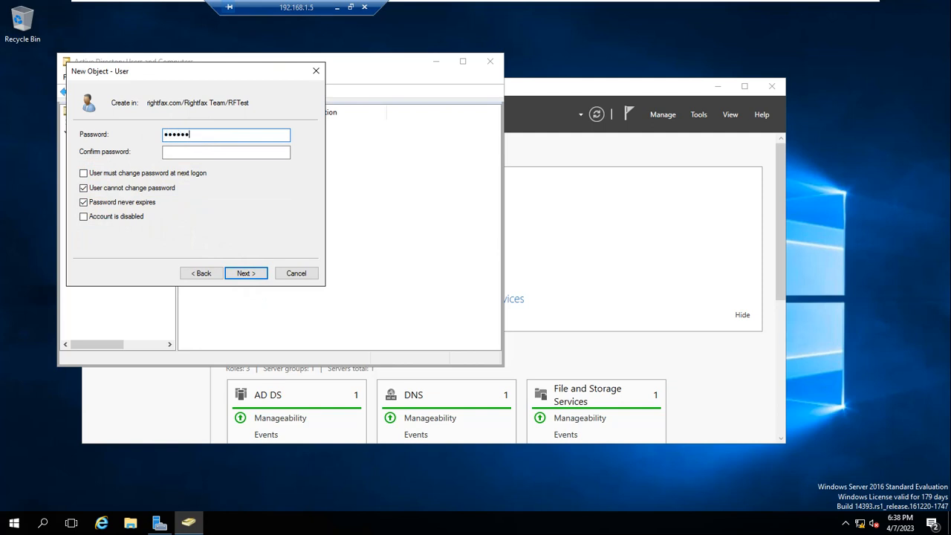
pyautogui.write('••••')
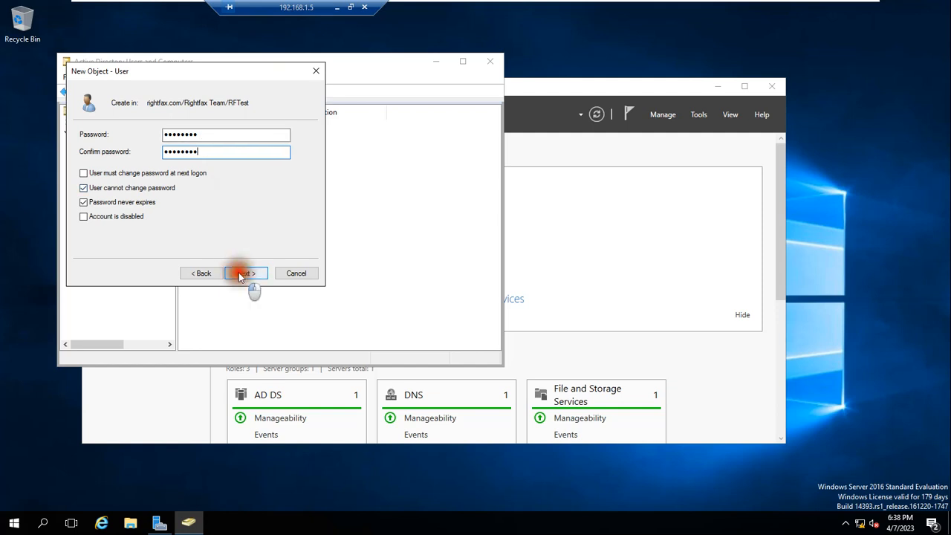
pyautogui.click(245, 274)
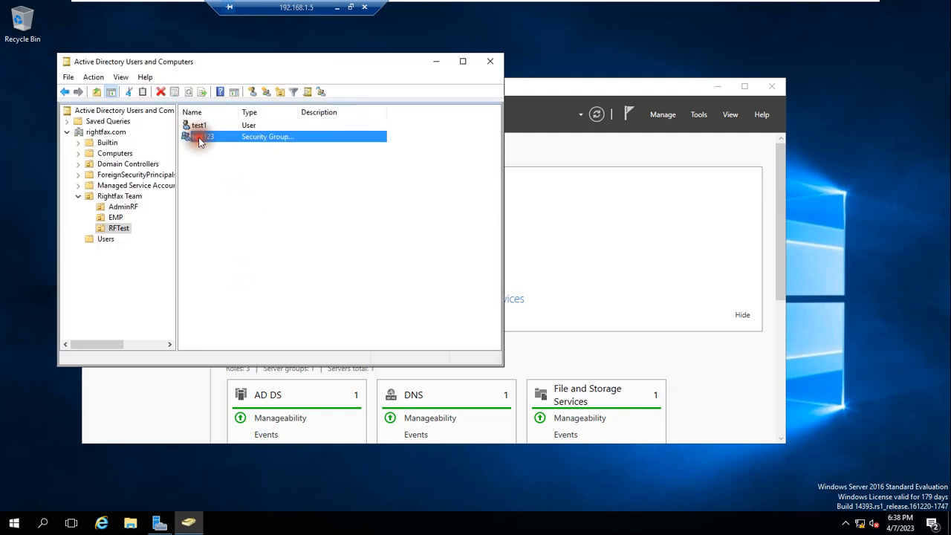
# - Add user test1 to the test123 security group and confirm
pyautogui.rightClick(198, 125)
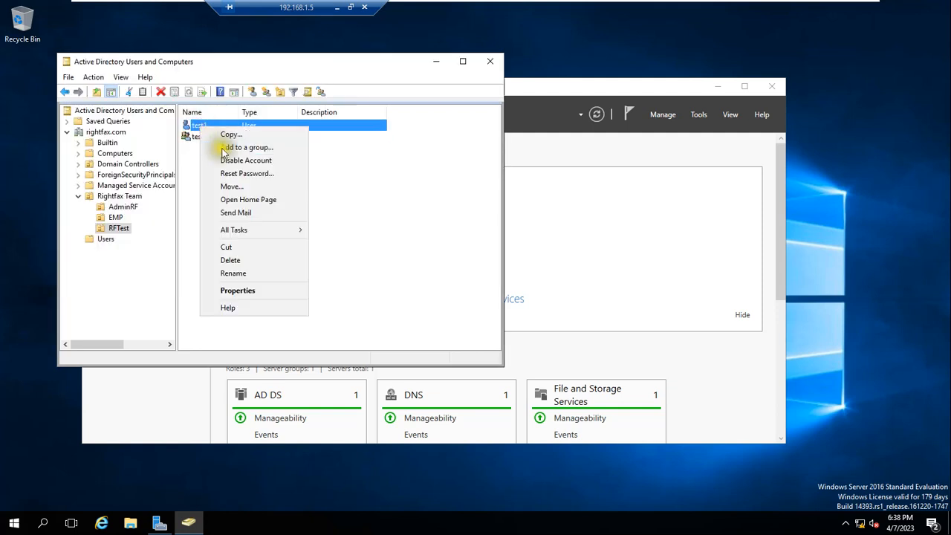
pyautogui.click(247, 147)
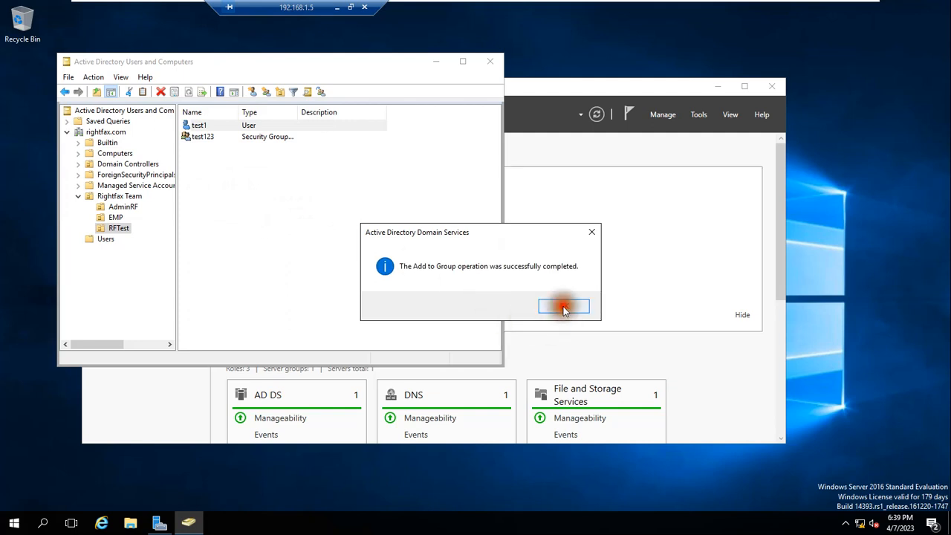
pyautogui.click(564, 306)
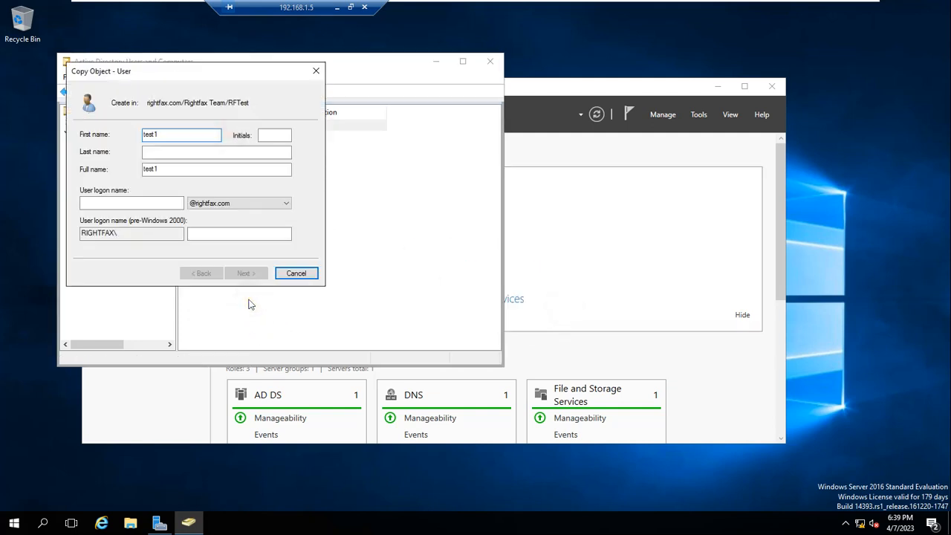
# - Create user test2 as a copy of test1 with its own logon name and password
pyautogui.write('test2')
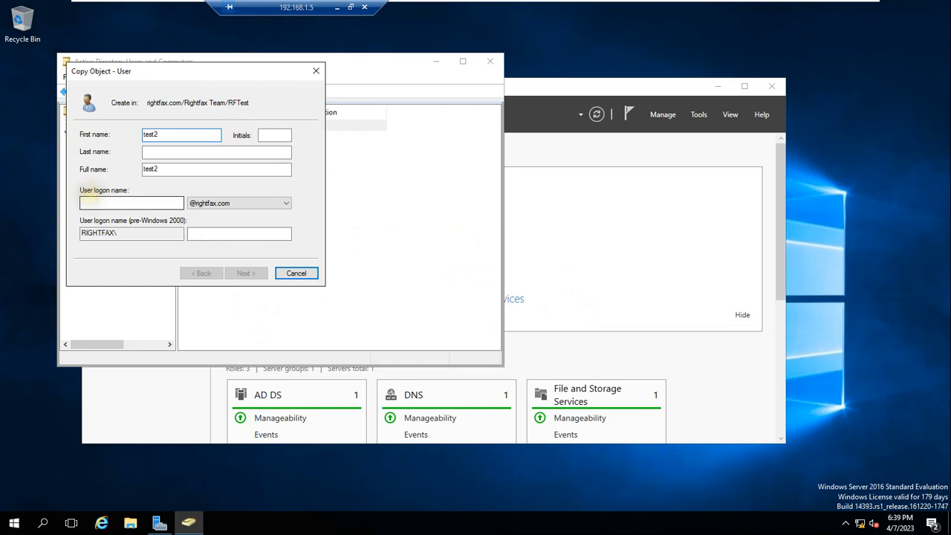
pyautogui.write('test1')
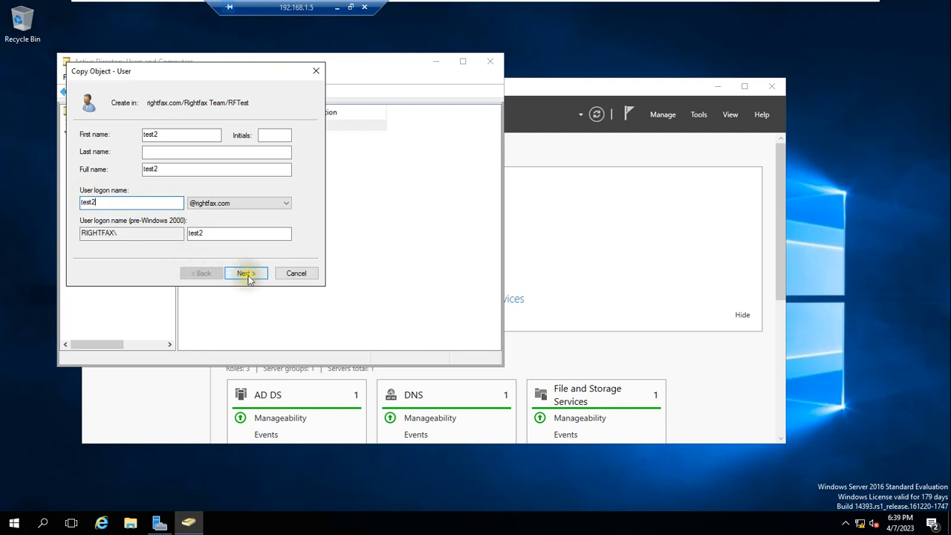
pyautogui.click(246, 274)
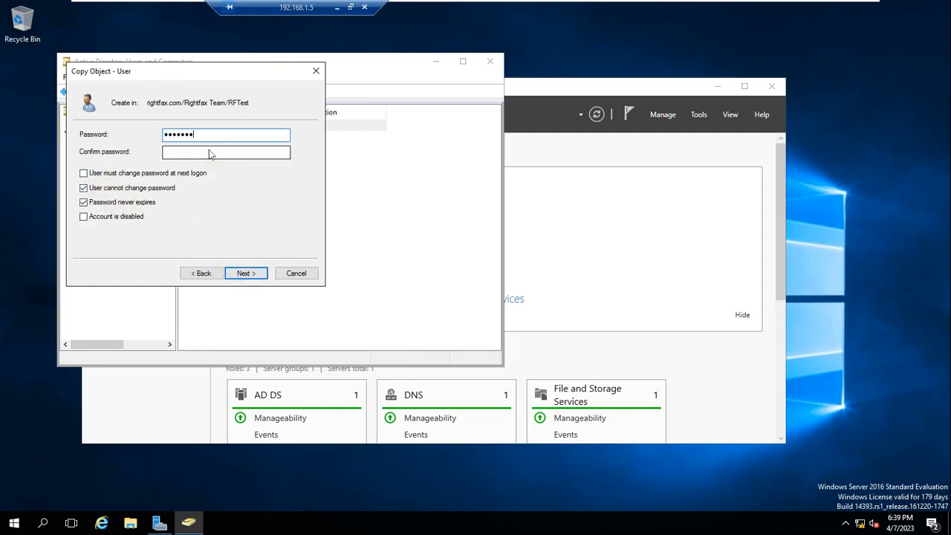
pyautogui.write('••••••')
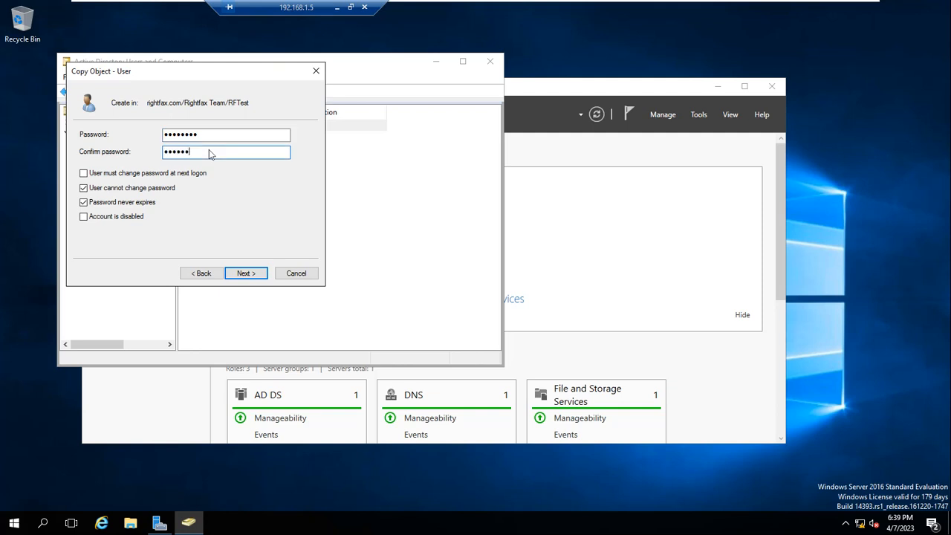
pyautogui.click(245, 273)
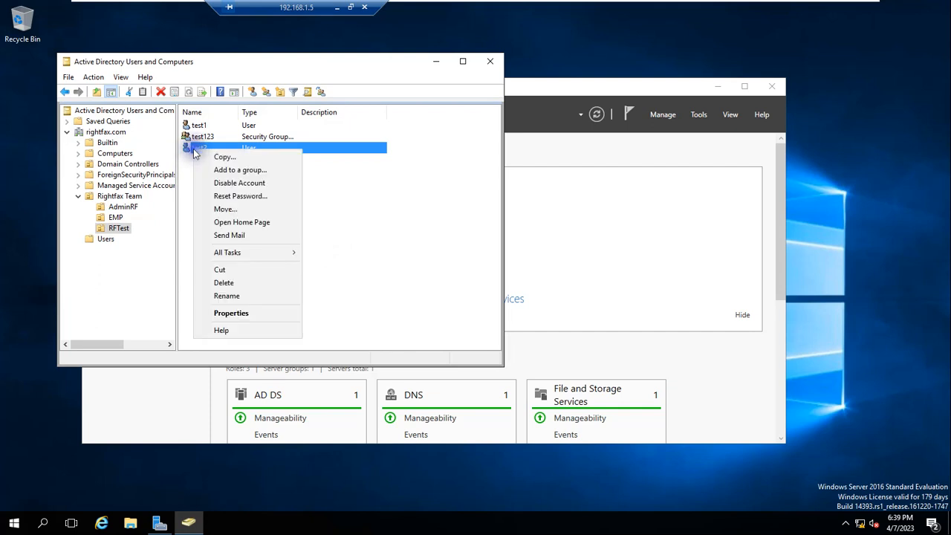
# - Create user test3 as a copy of test2 with its own password, then view test3's properties
pyautogui.click(224, 157)
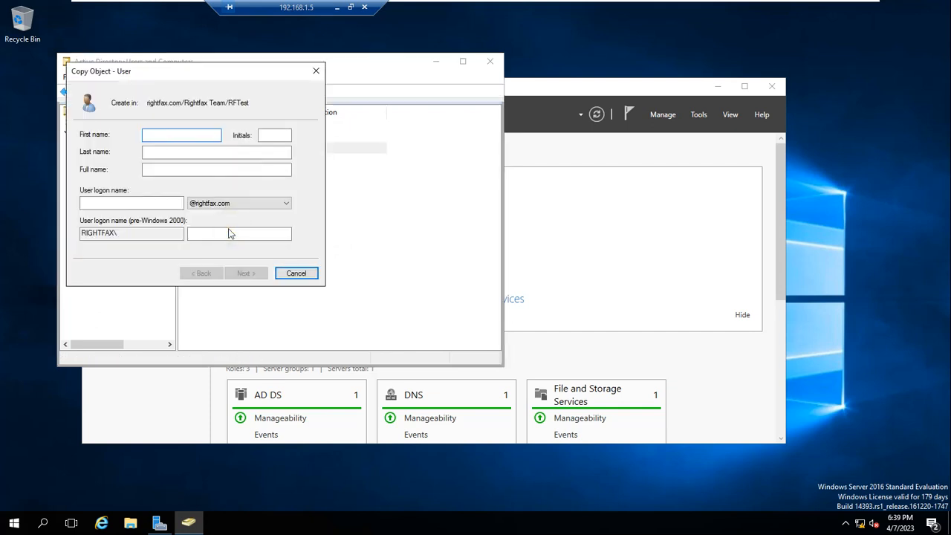
pyautogui.write('test 3')
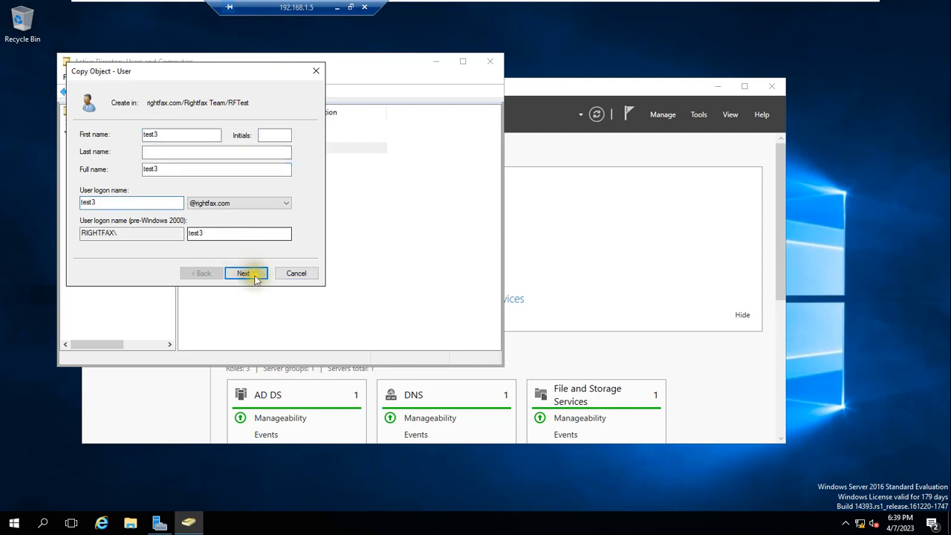
pyautogui.click(245, 273)
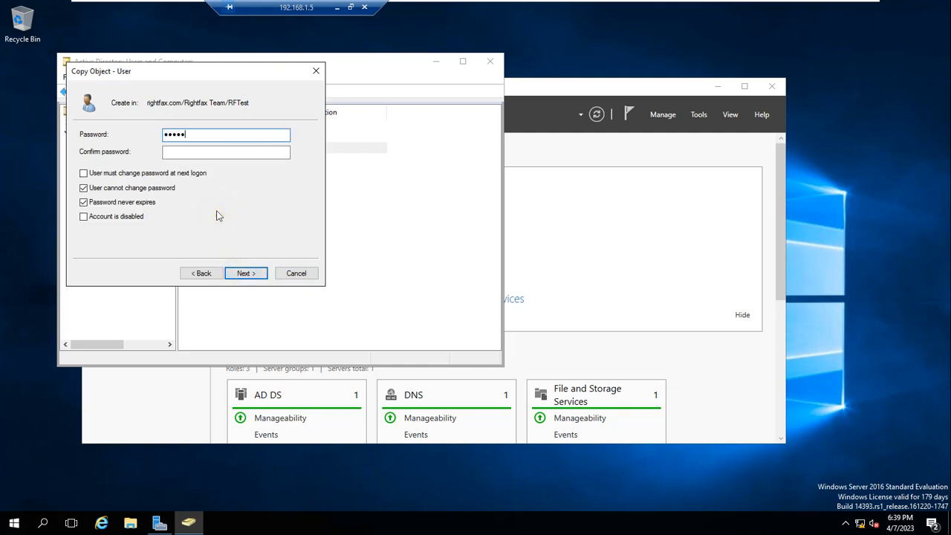
pyautogui.write('••••')
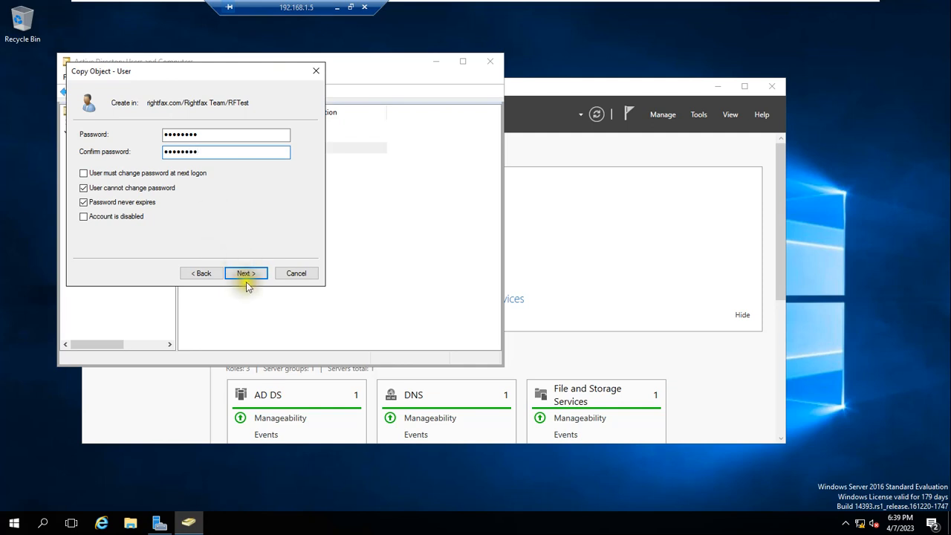
pyautogui.click(245, 274)
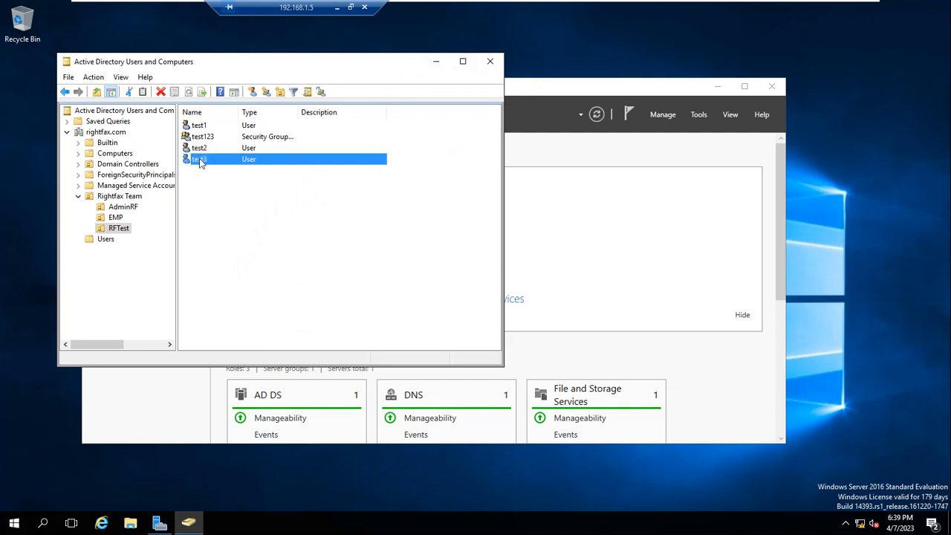
pyautogui.doubleClick(199, 149)
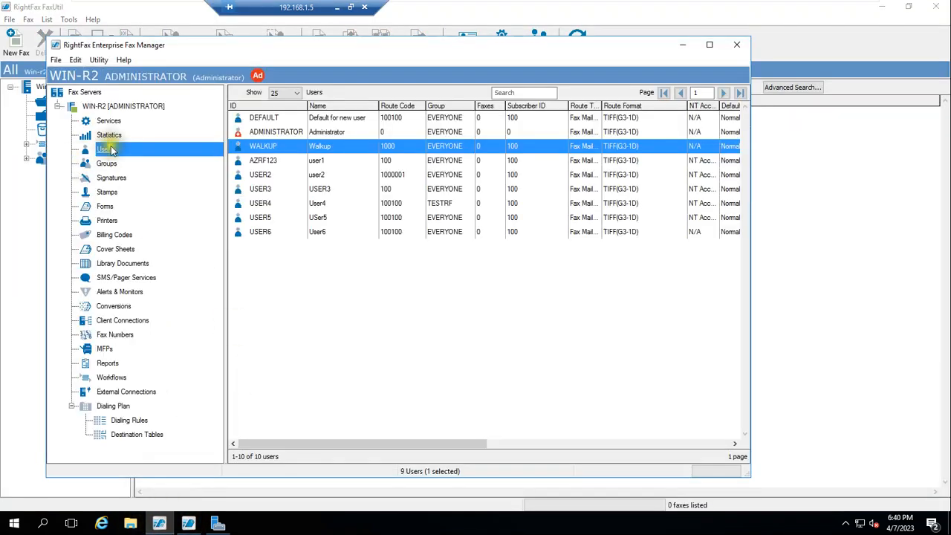
# - List the fax server groups EVERYONE and TESTRF and bring up the Utility menu's NT domain import
pyautogui.click(107, 162)
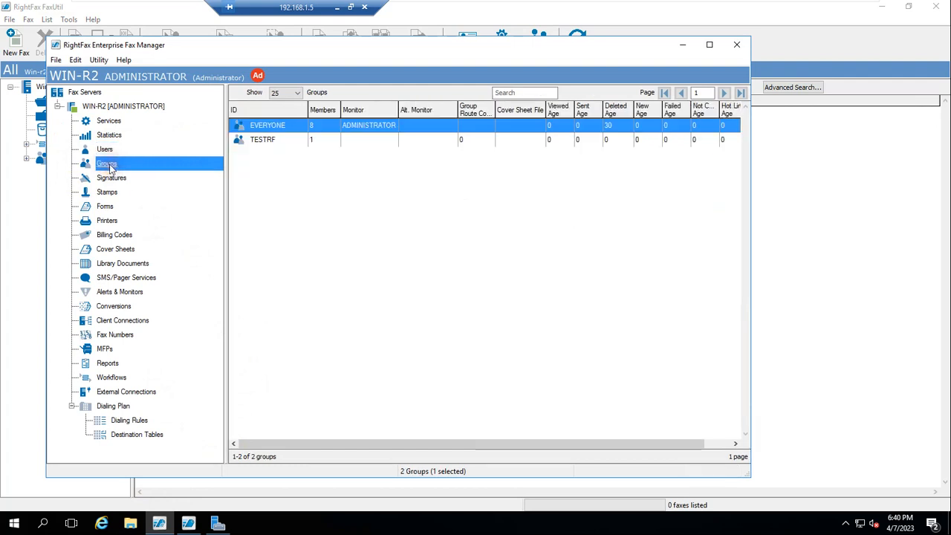
pyautogui.moveTo(269, 147)
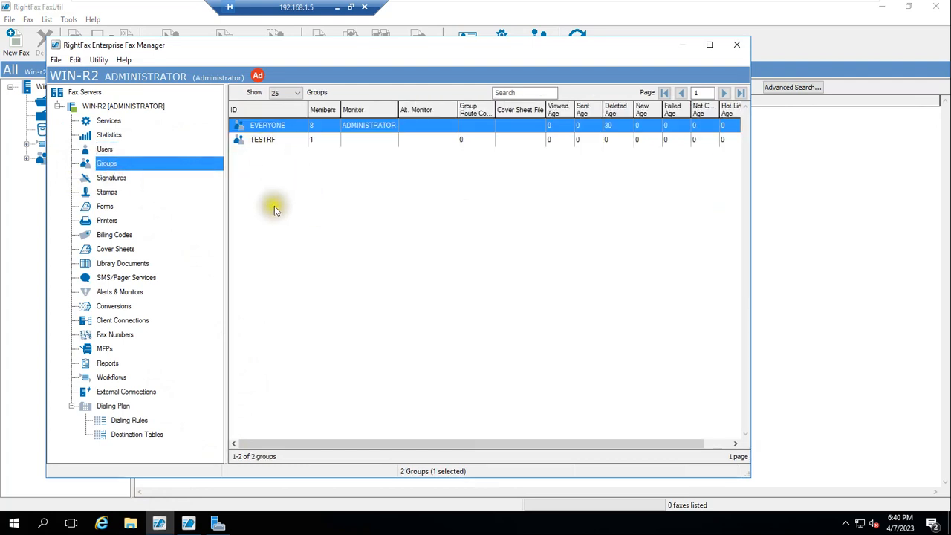
pyautogui.moveTo(280, 206)
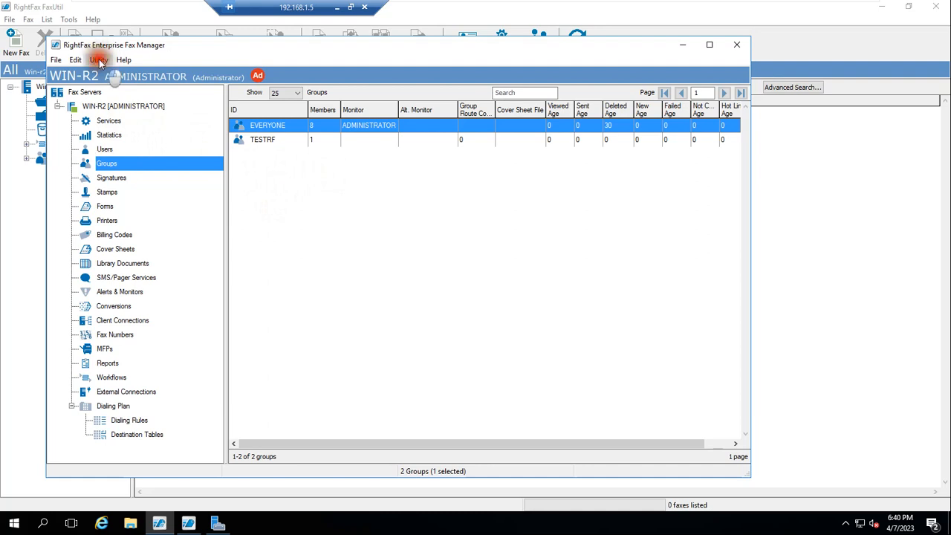
pyautogui.click(98, 59)
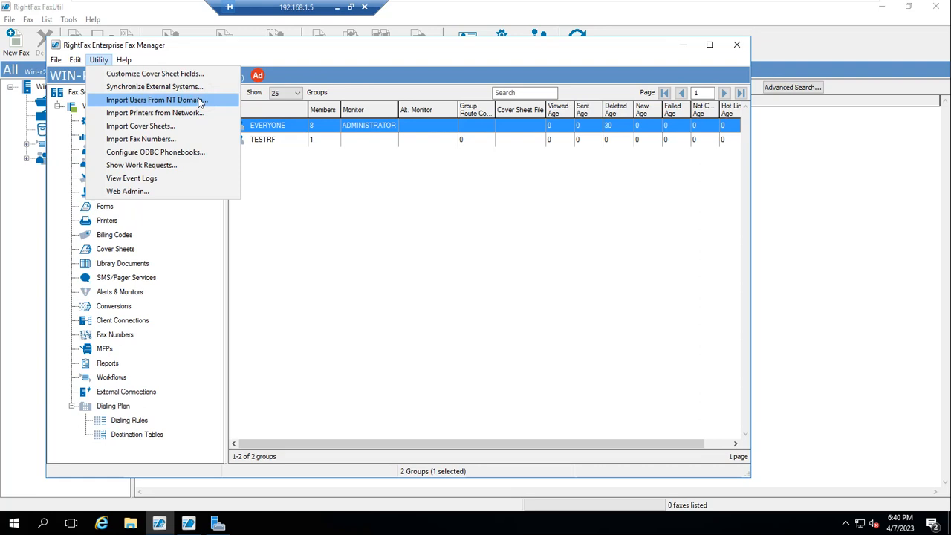
# - Start Import Users from NT Server/Domain on the RF16.6 VM, targeting server WIN-1
pyautogui.click(162, 99)
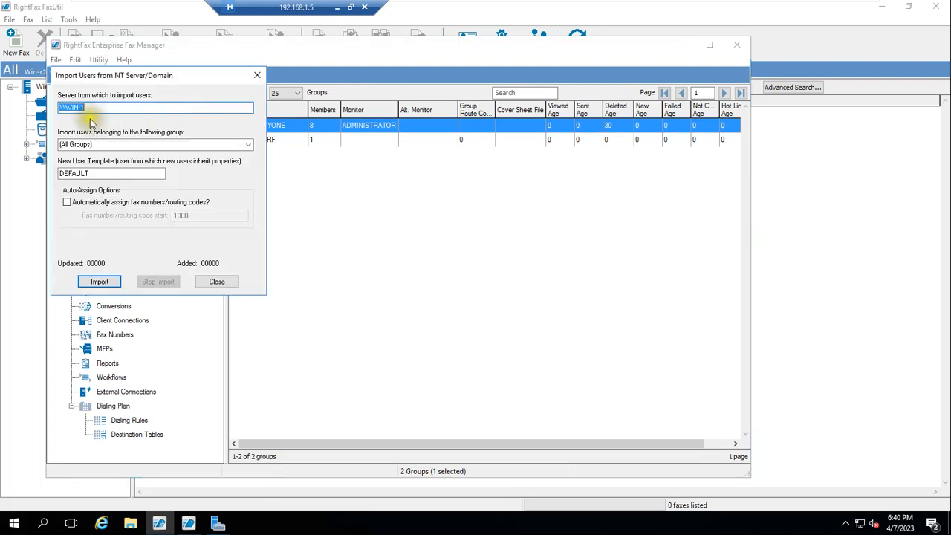
pyautogui.moveTo(621, 6)
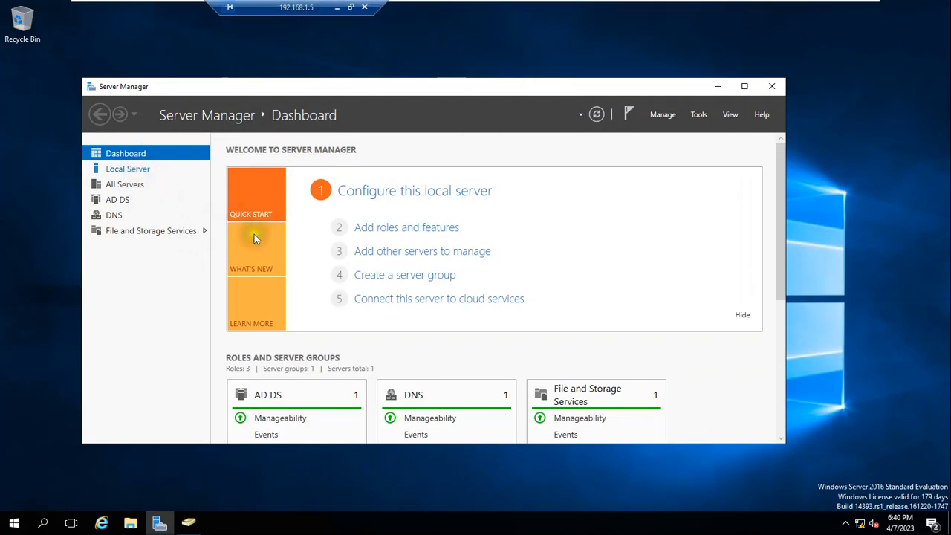
pyautogui.click(128, 169)
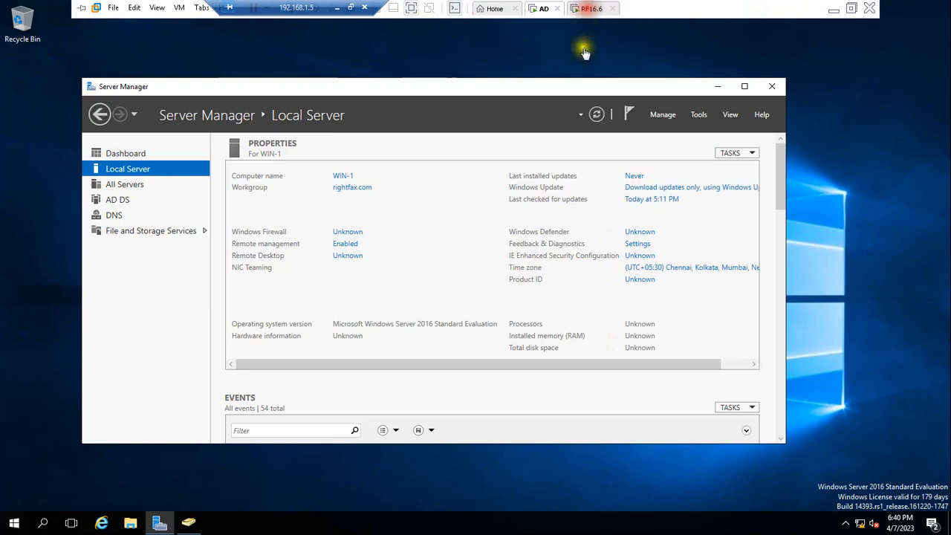
pyautogui.click(589, 9)
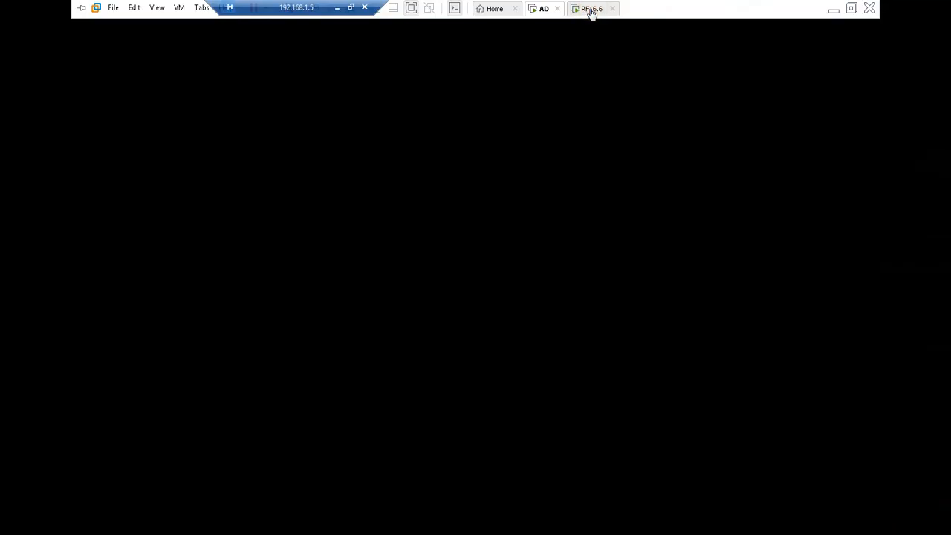
pyautogui.click(589, 9)
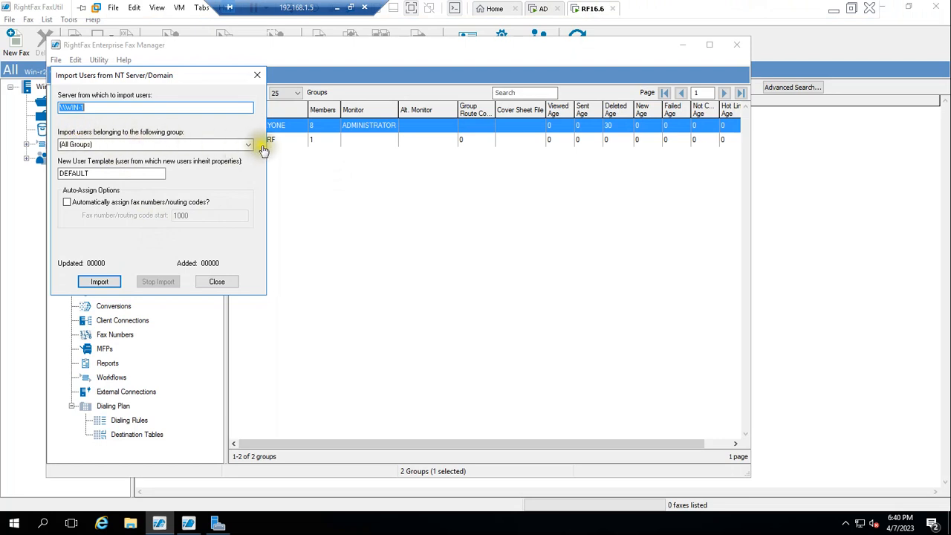
# - Limit the import to group test123 and auto-assign fax numbers/routing codes from 1000
pyautogui.click(249, 144)
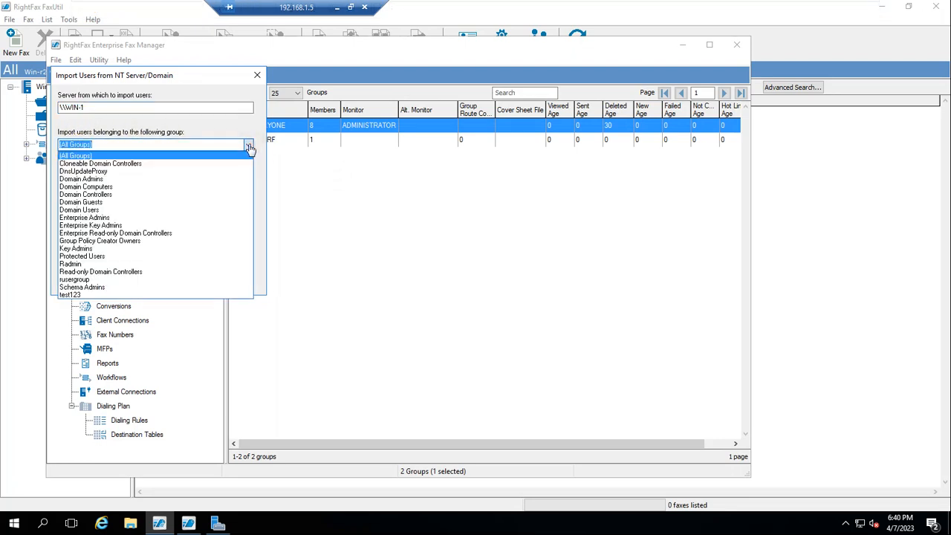
pyautogui.moveTo(80, 289)
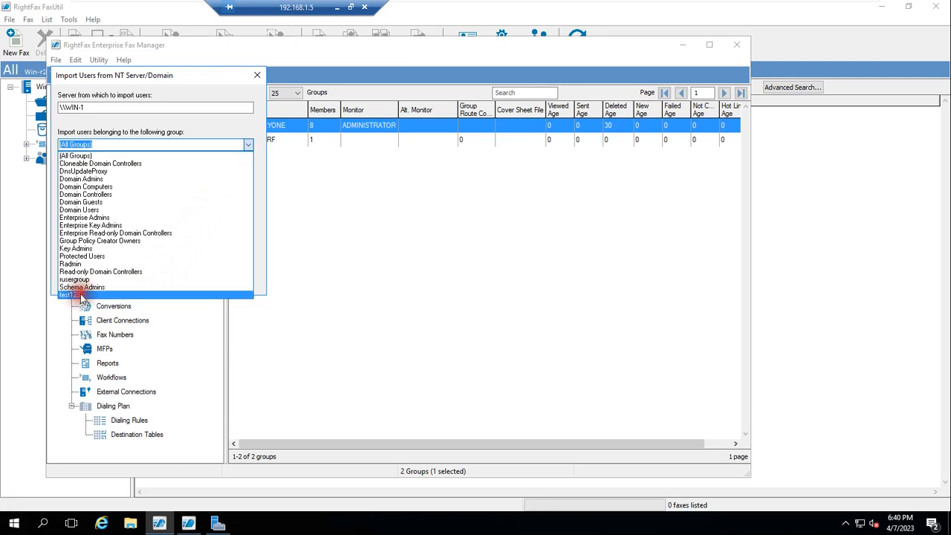
pyautogui.click(62, 300)
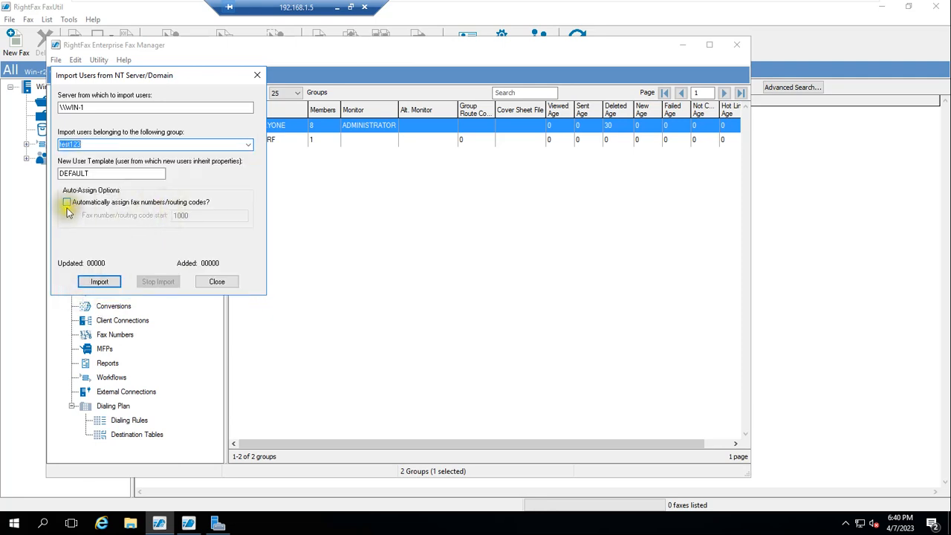
pyautogui.click(66, 202)
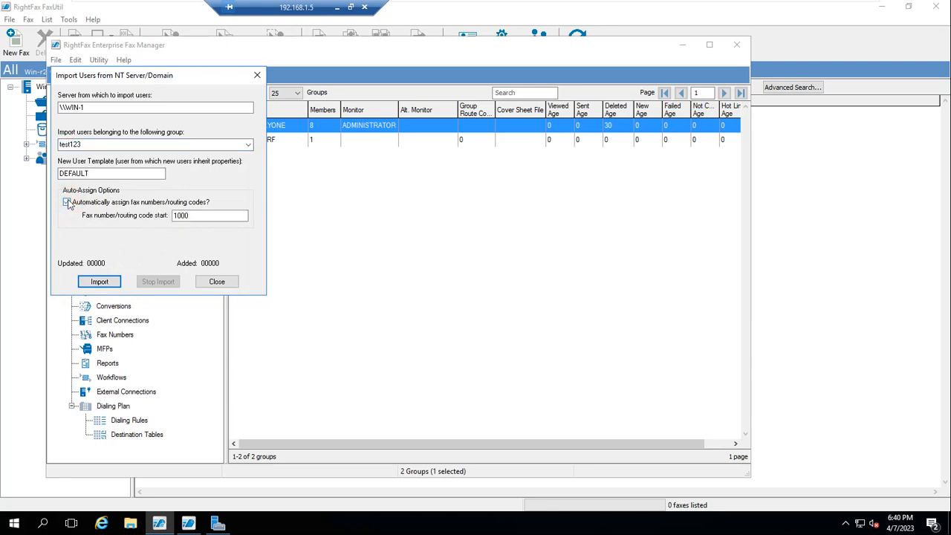
pyautogui.click(66, 202)
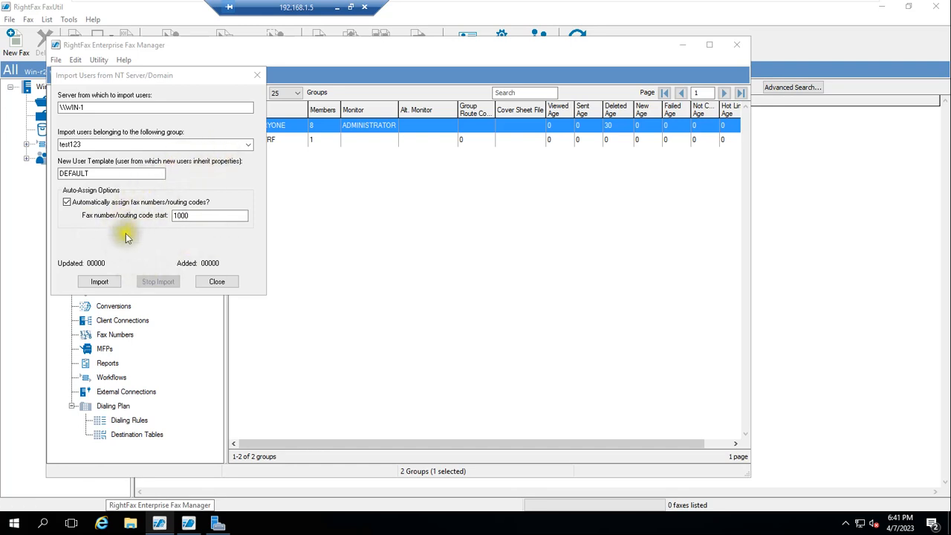
pyautogui.moveTo(98, 281)
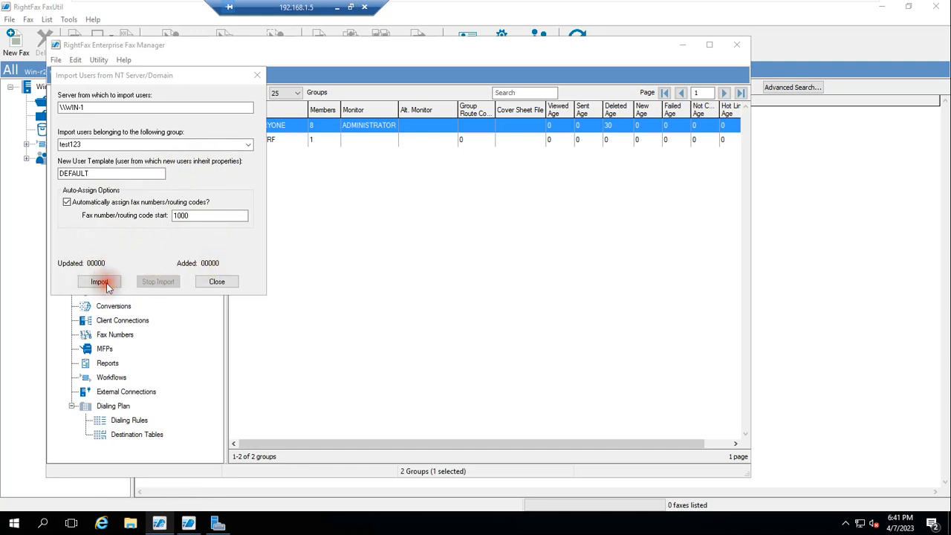
# - Run the import so Added shows 3 users, then close the import window
pyautogui.click(98, 281)
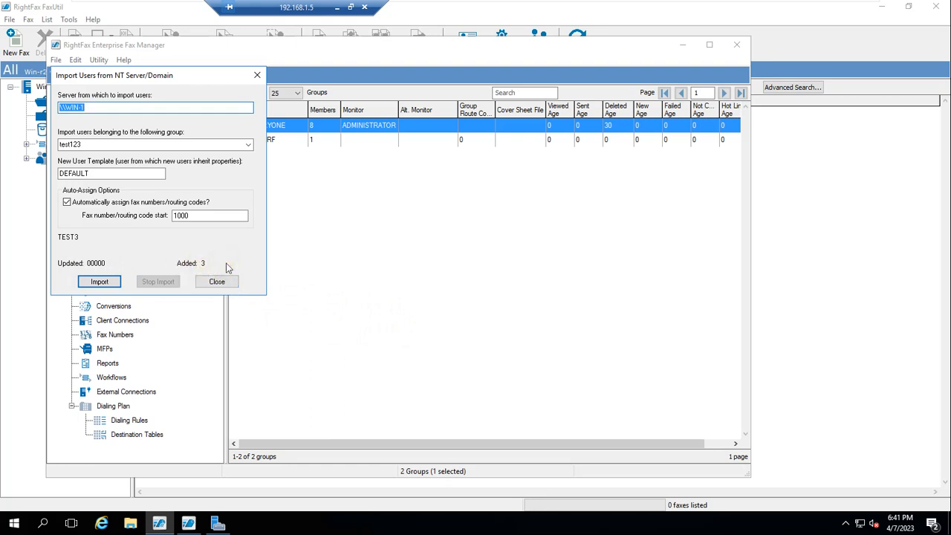
pyautogui.click(217, 281)
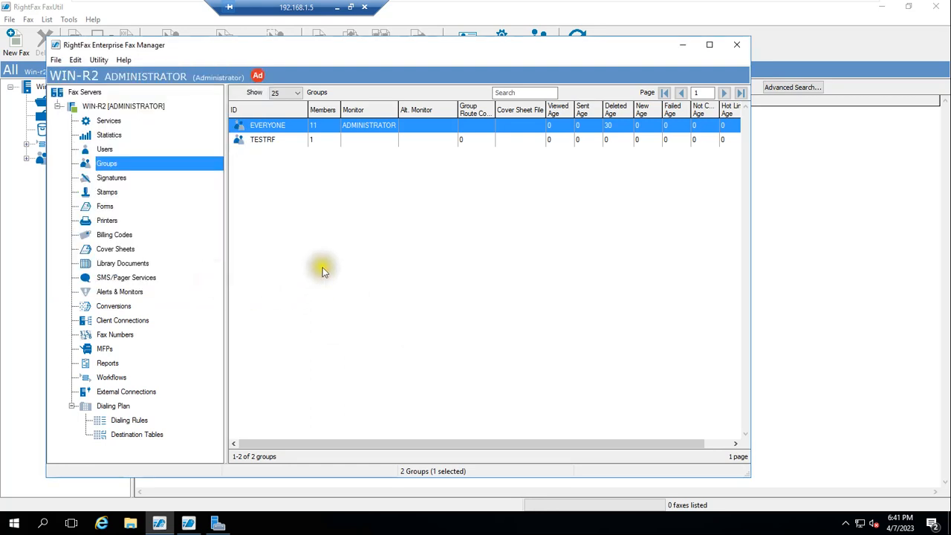
pyautogui.moveTo(106, 149)
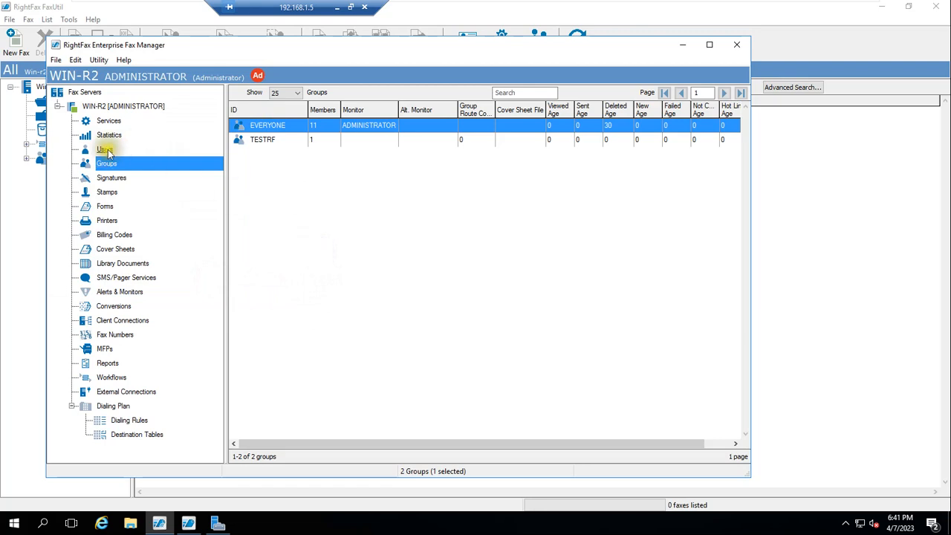
# - Review the Users list, the Groups list with TESTRF, and the Utility menu import options
pyautogui.click(104, 148)
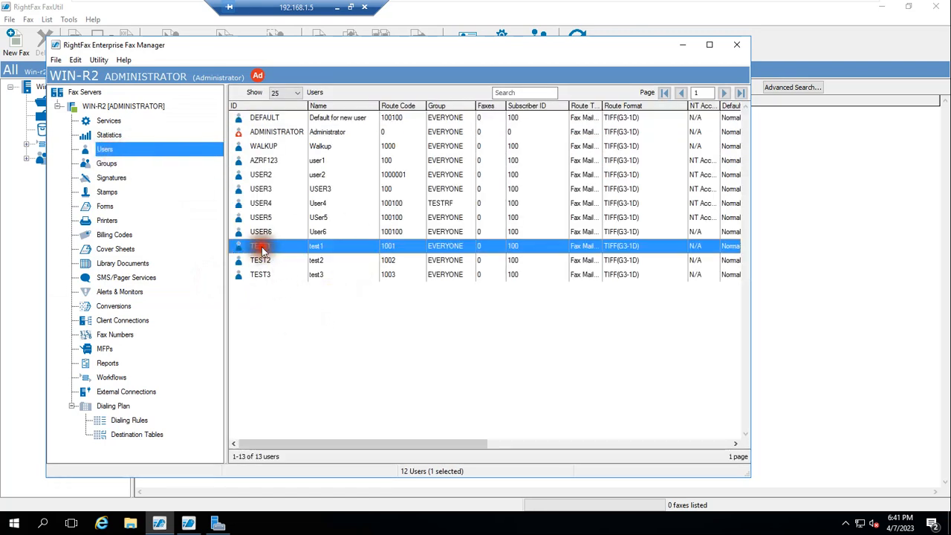
pyautogui.click(260, 273)
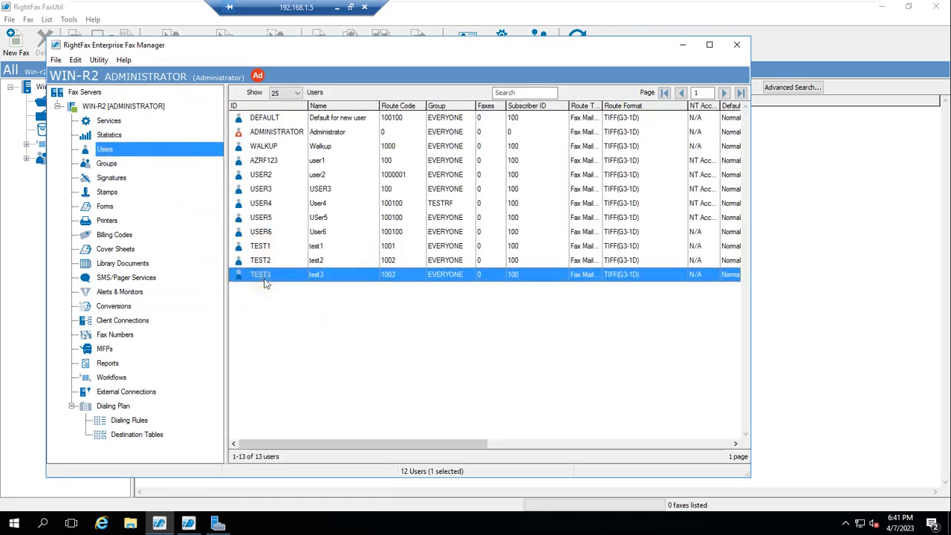
pyautogui.moveTo(154, 223)
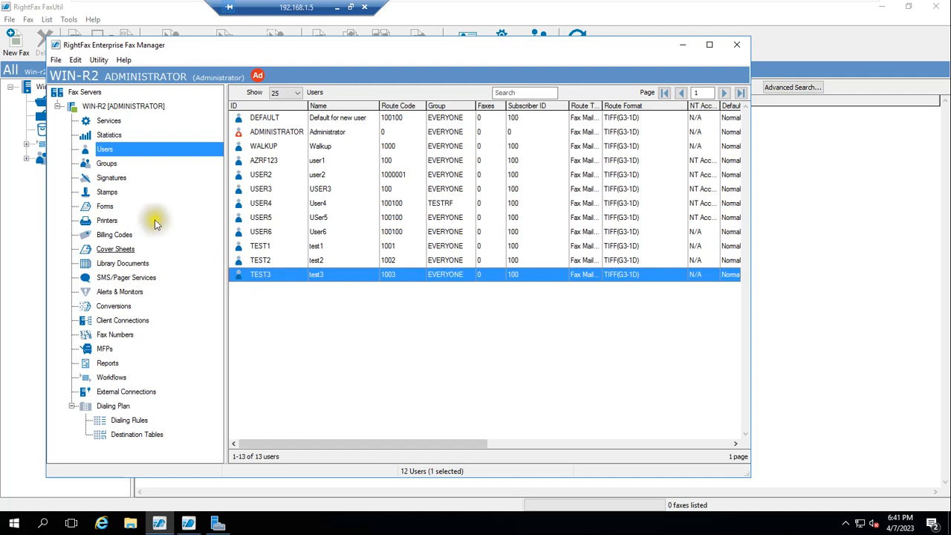
pyautogui.click(107, 162)
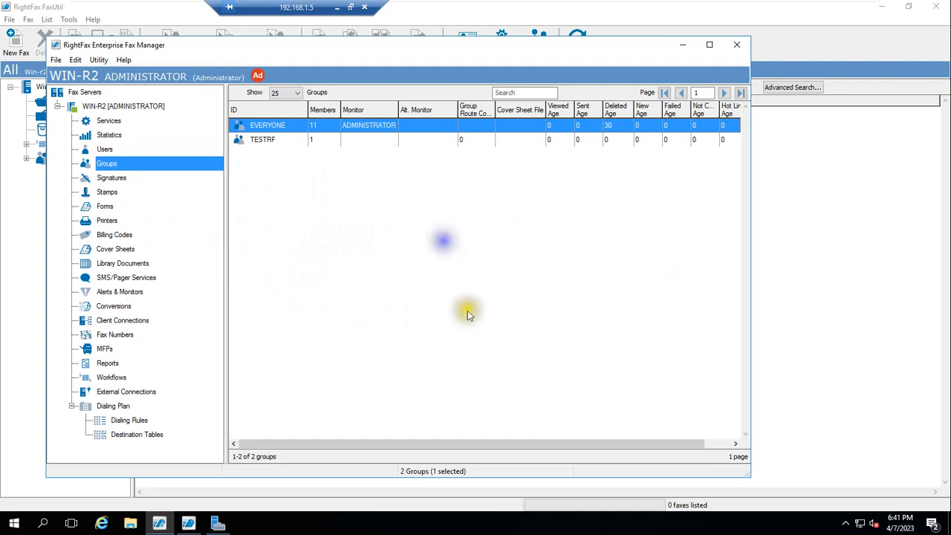
pyautogui.moveTo(109, 121)
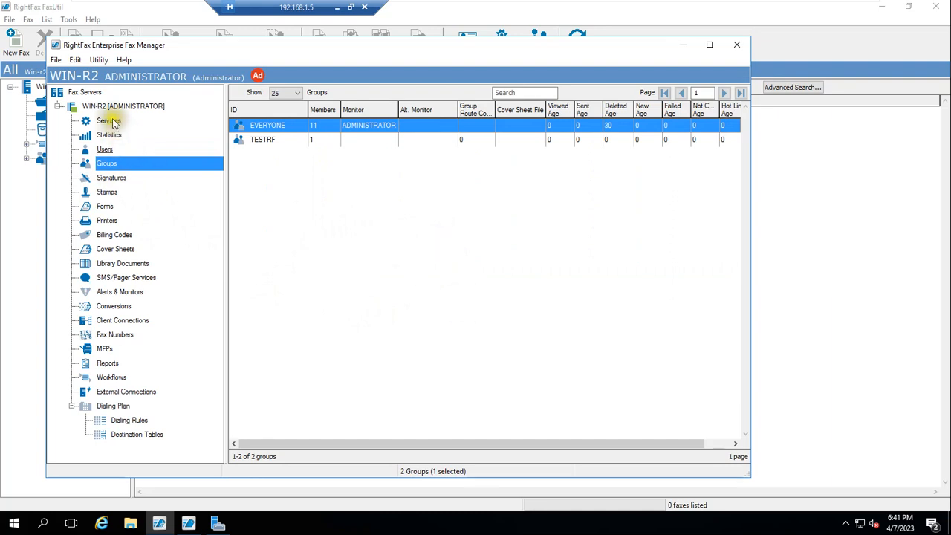
pyautogui.click(107, 59)
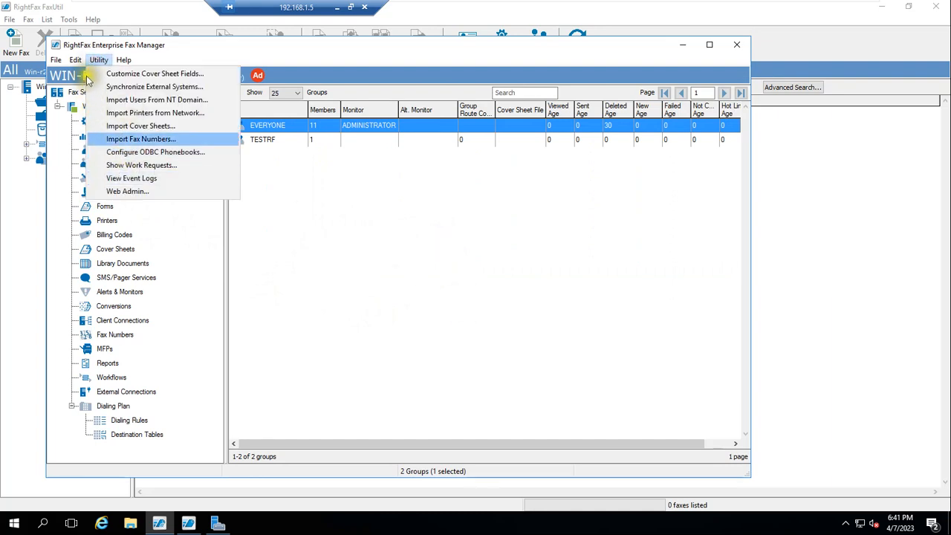
pyautogui.click(74, 59)
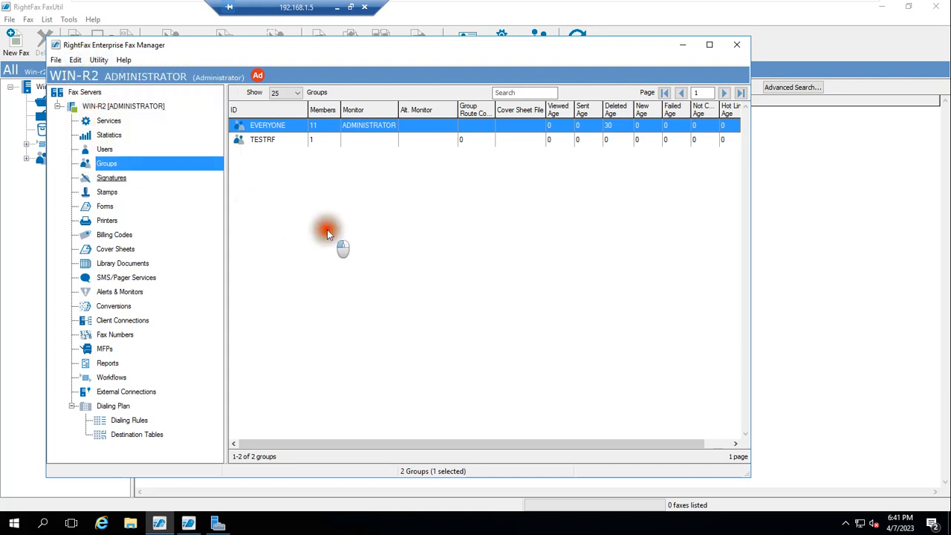
pyautogui.click(262, 140)
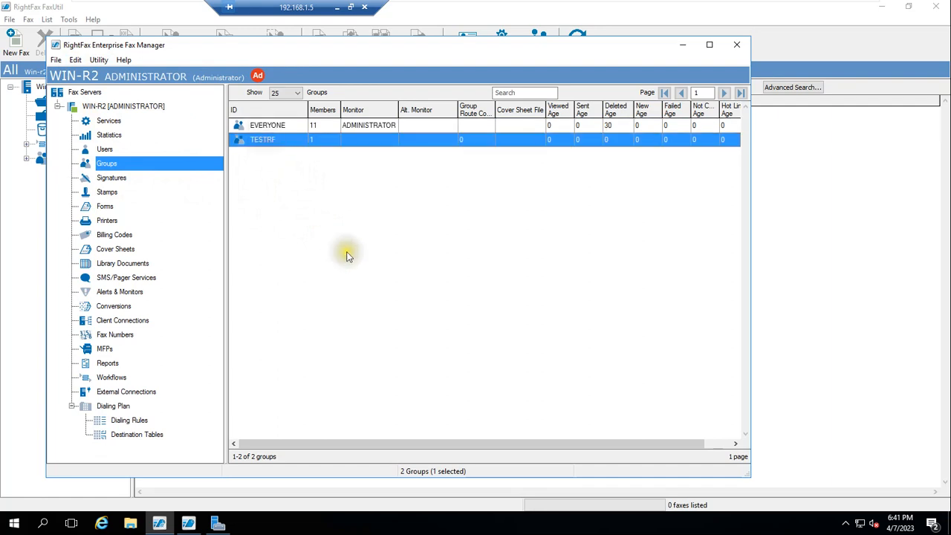
# - Return to the Users list showing test1–test3 and select TEST3
pyautogui.click(104, 148)
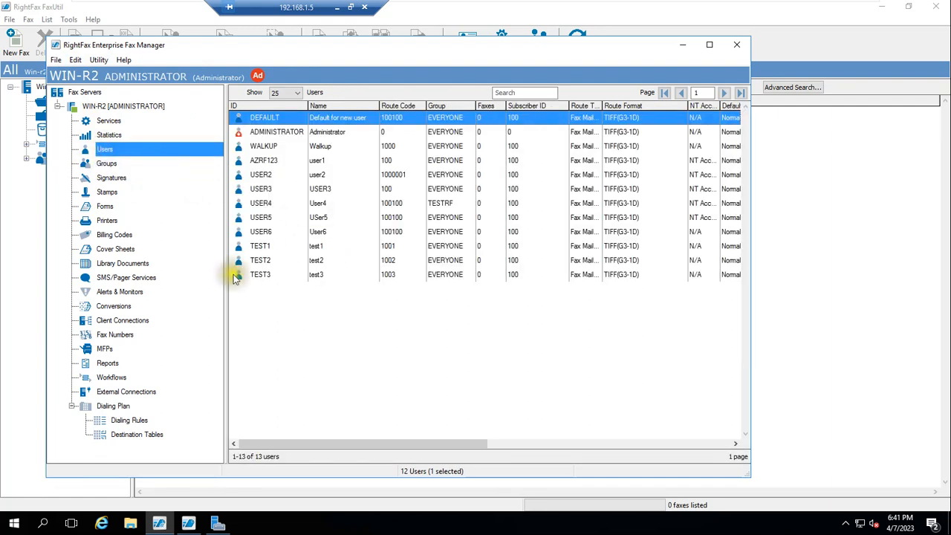
pyautogui.click(261, 260)
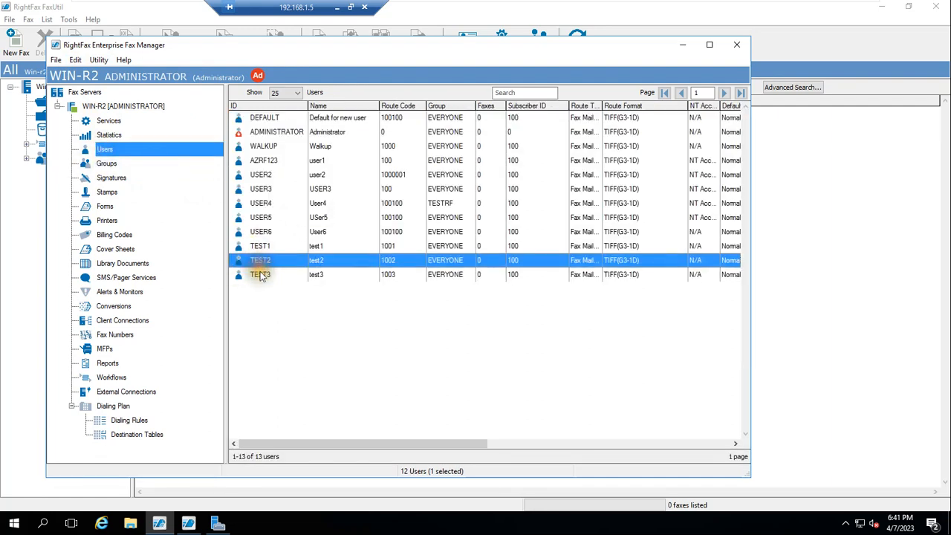
pyautogui.click(260, 273)
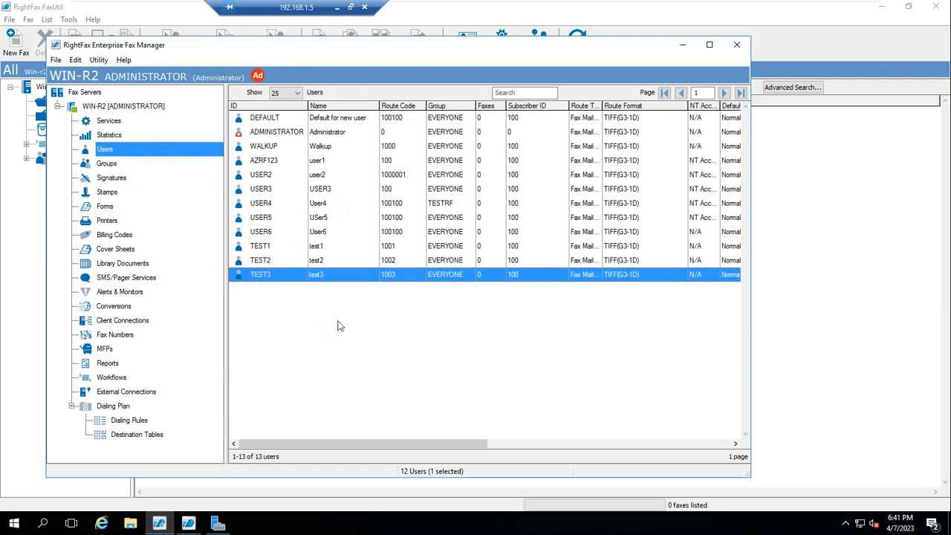
pyautogui.moveTo(621, 247)
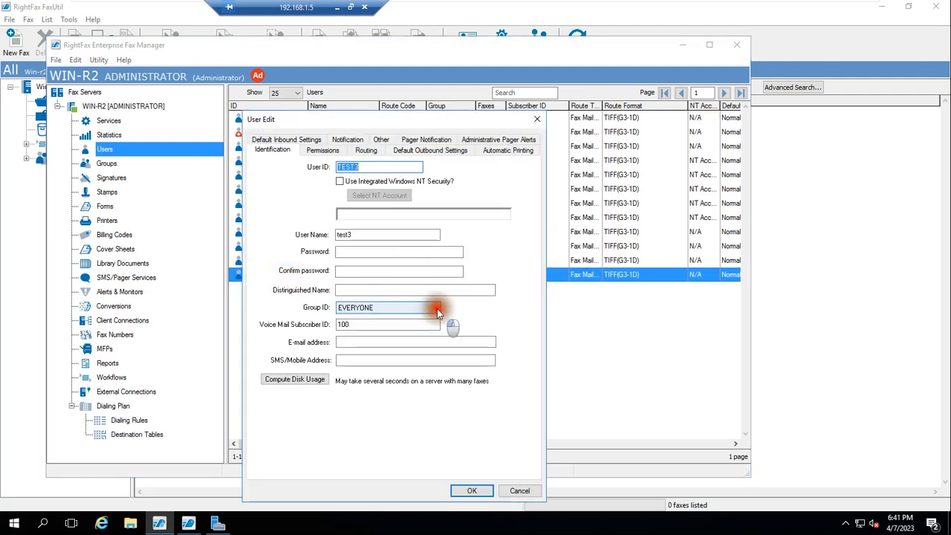
# - Enable Use Integrated Windows NT Security for TEST3, linking RIGHTFAX\TEST3, and save
pyautogui.click(437, 307)
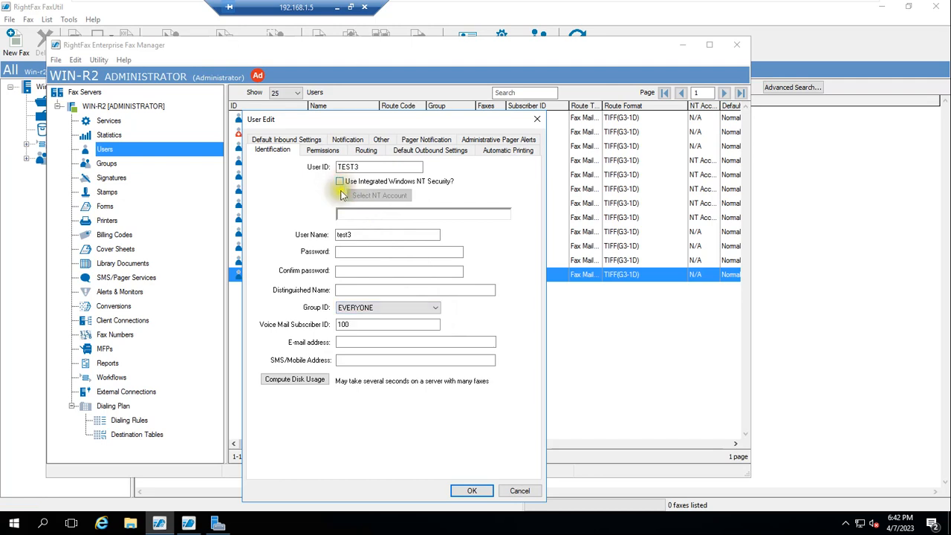
pyautogui.click(338, 181)
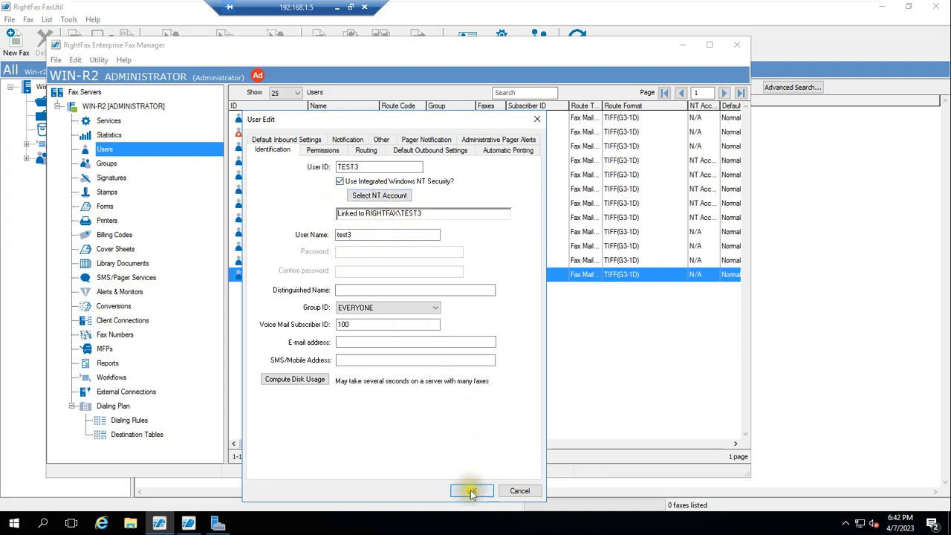
pyautogui.click(471, 491)
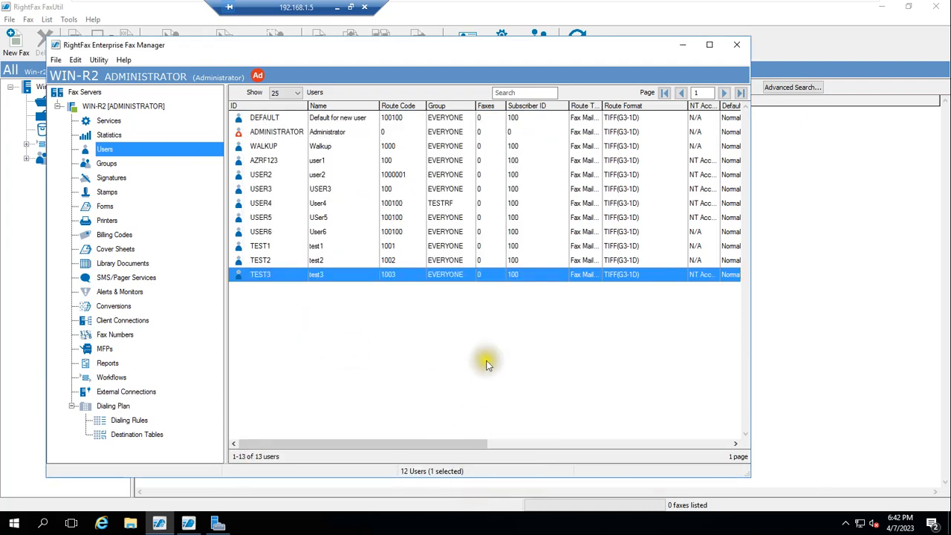